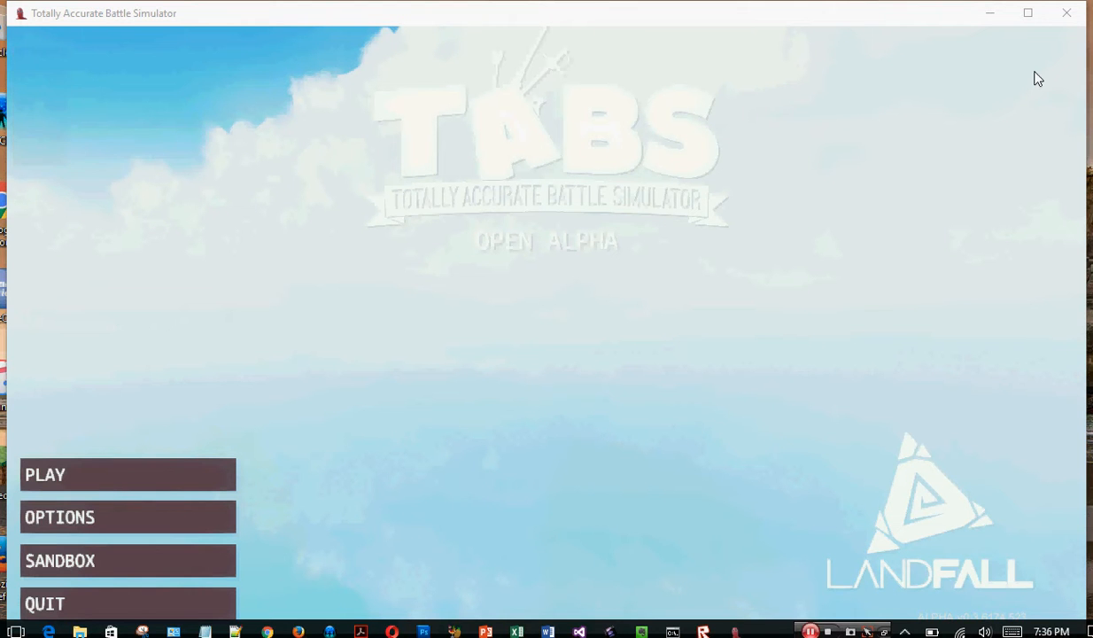
pyautogui.moveTo(1034, 62)
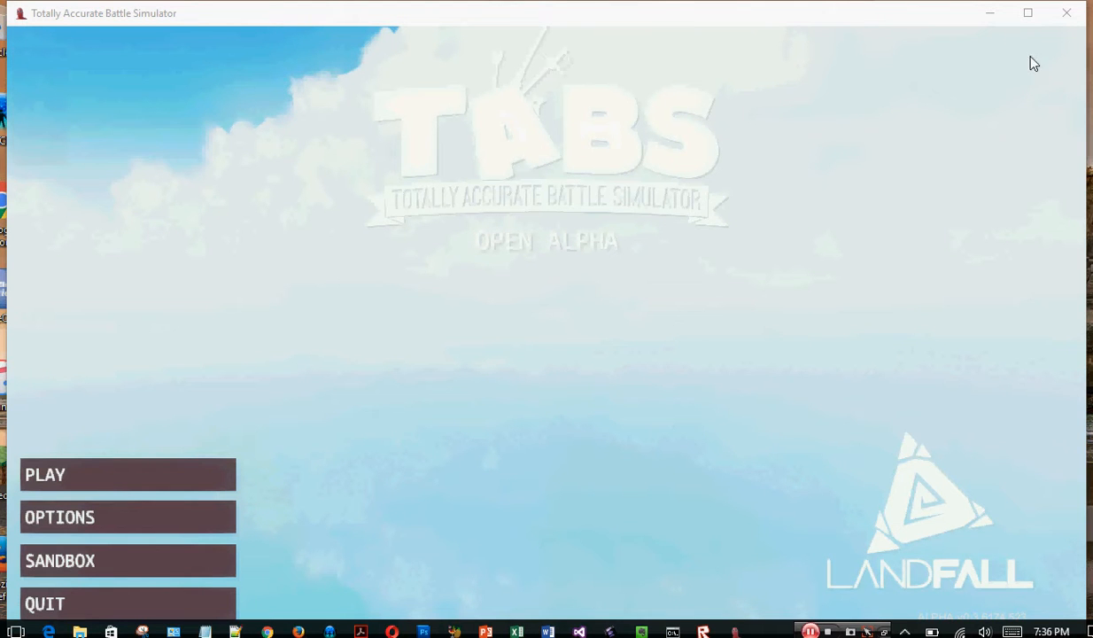
pyautogui.moveTo(297, 605)
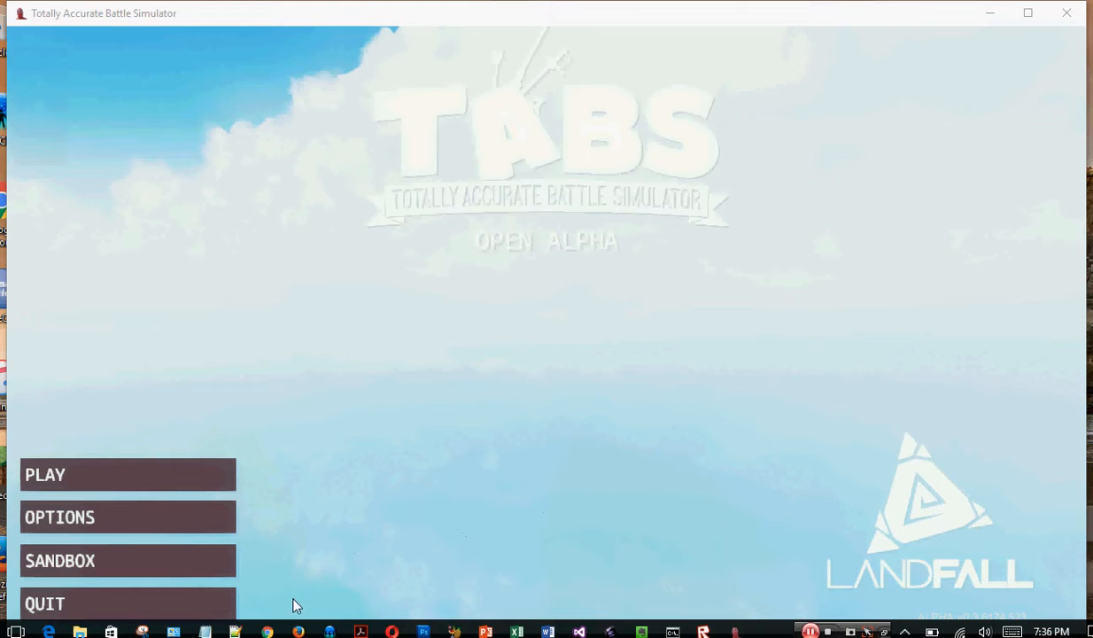
pyautogui.moveTo(219, 550)
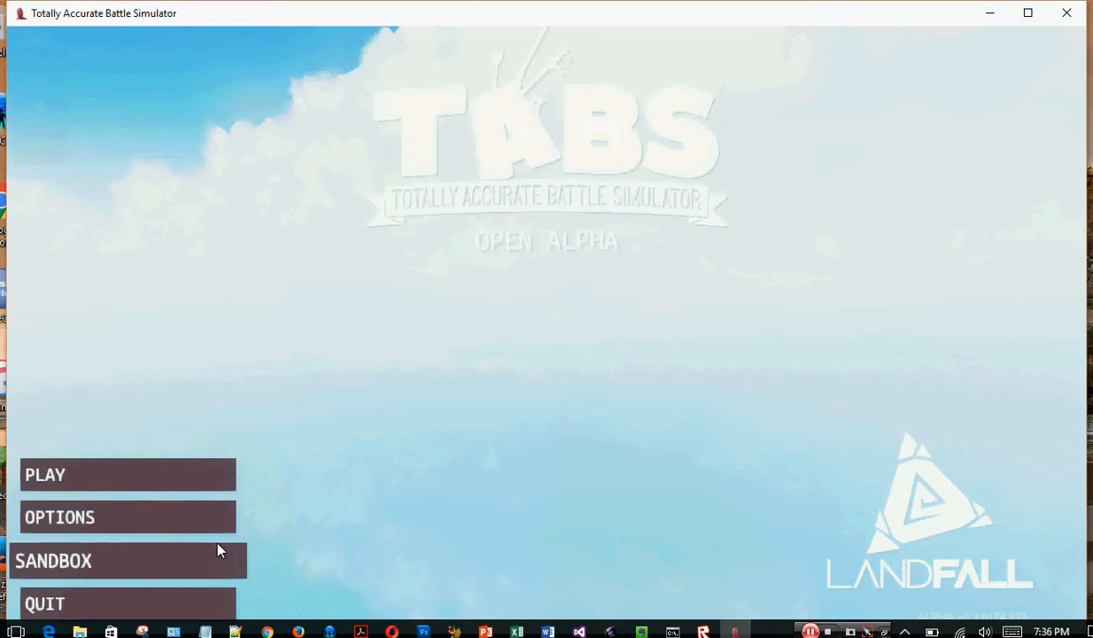
# - Start a Scotland sandbox battle and place Peasants from the Misc roster, spending 50
pyautogui.click(128, 560)
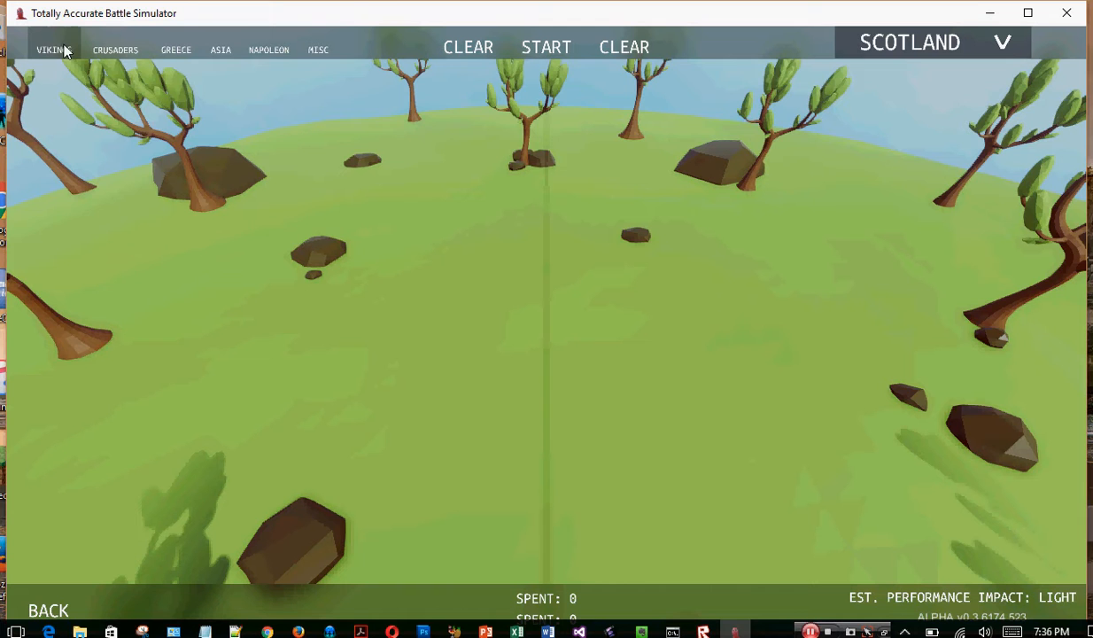
pyautogui.click(53, 50)
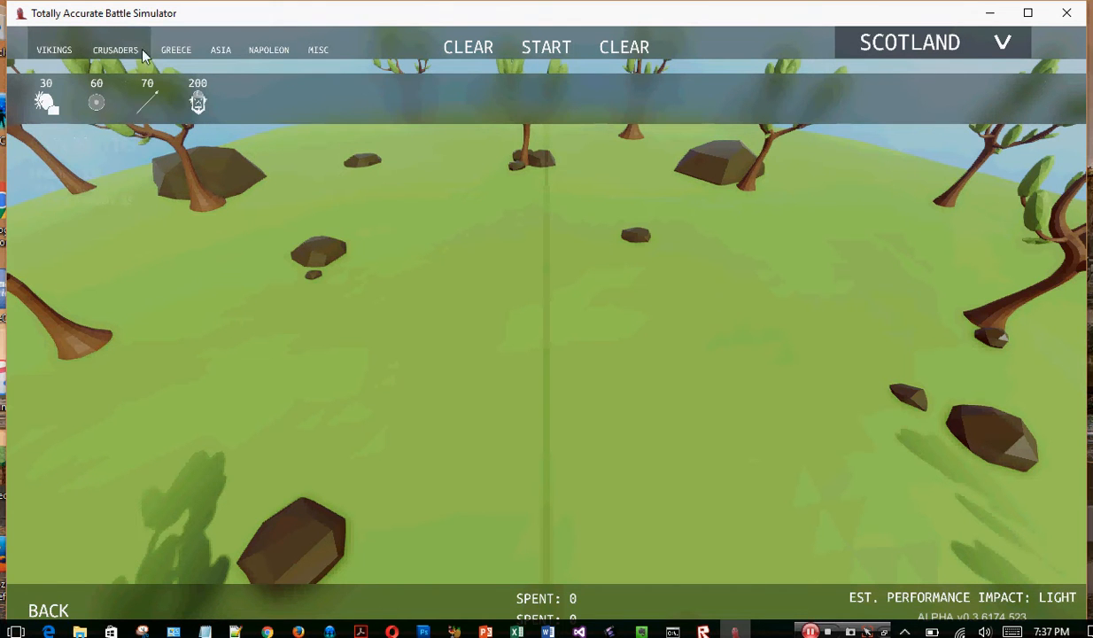
pyautogui.moveTo(339, 49)
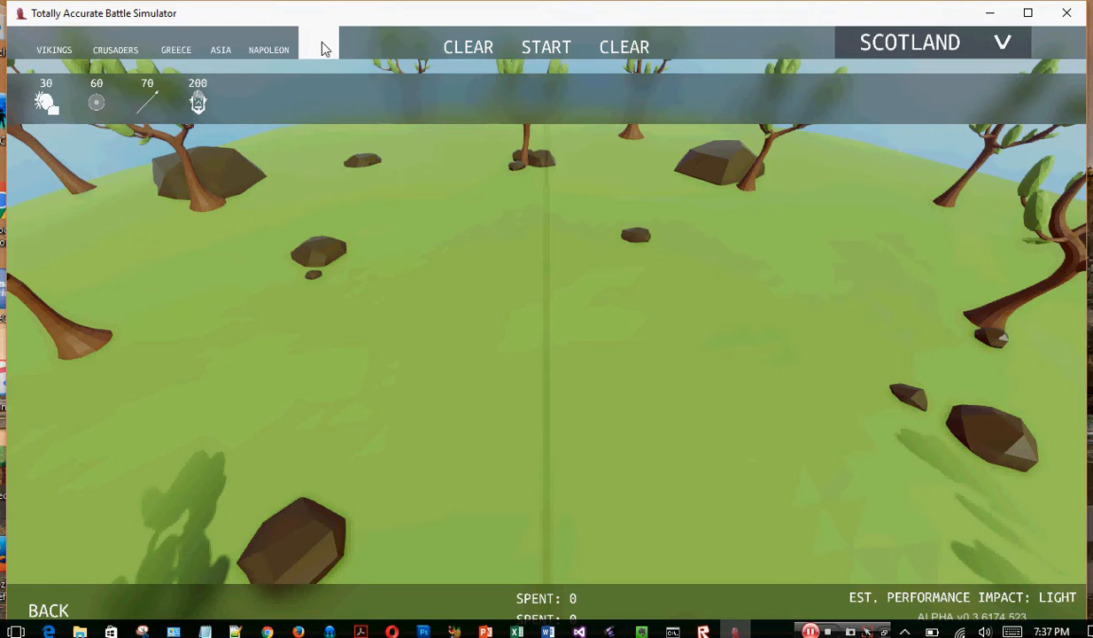
pyautogui.click(318, 48)
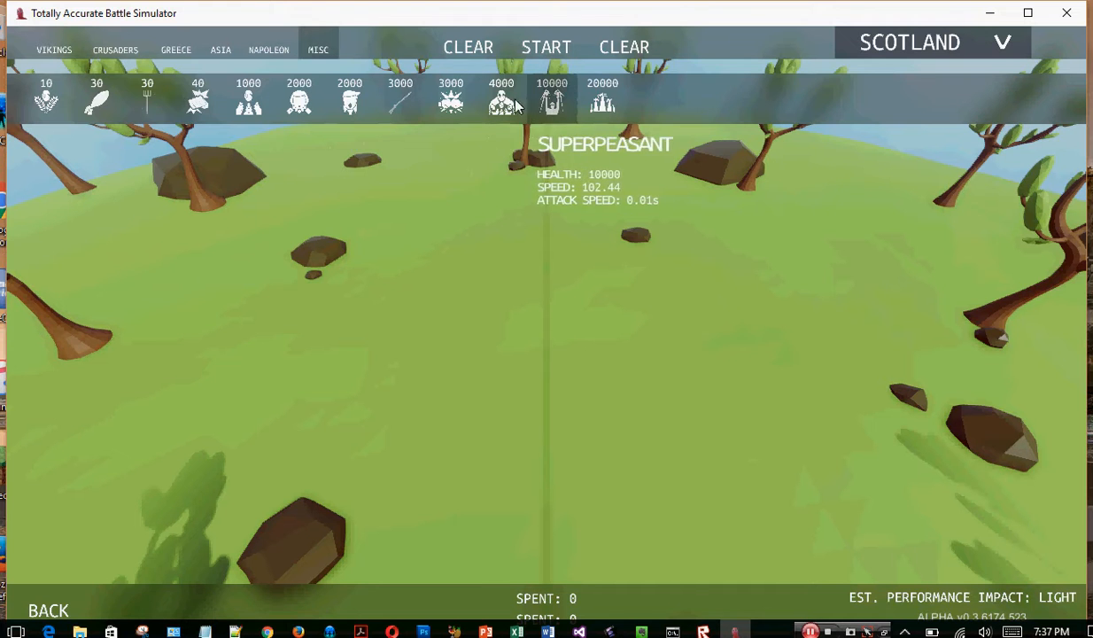
pyautogui.moveTo(197, 100)
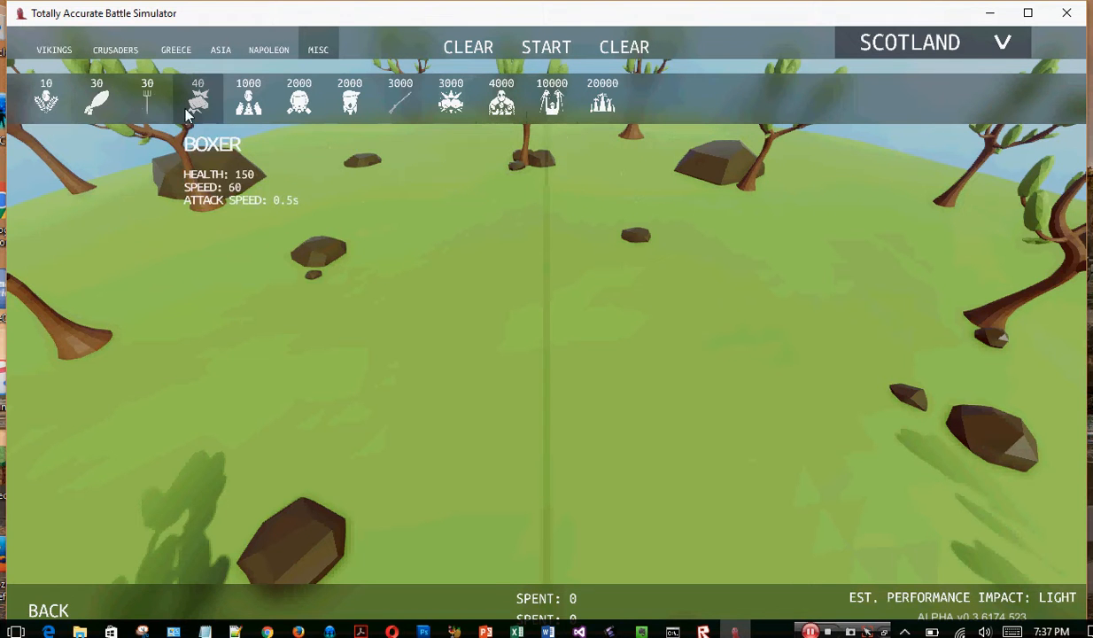
pyautogui.moveTo(96, 97)
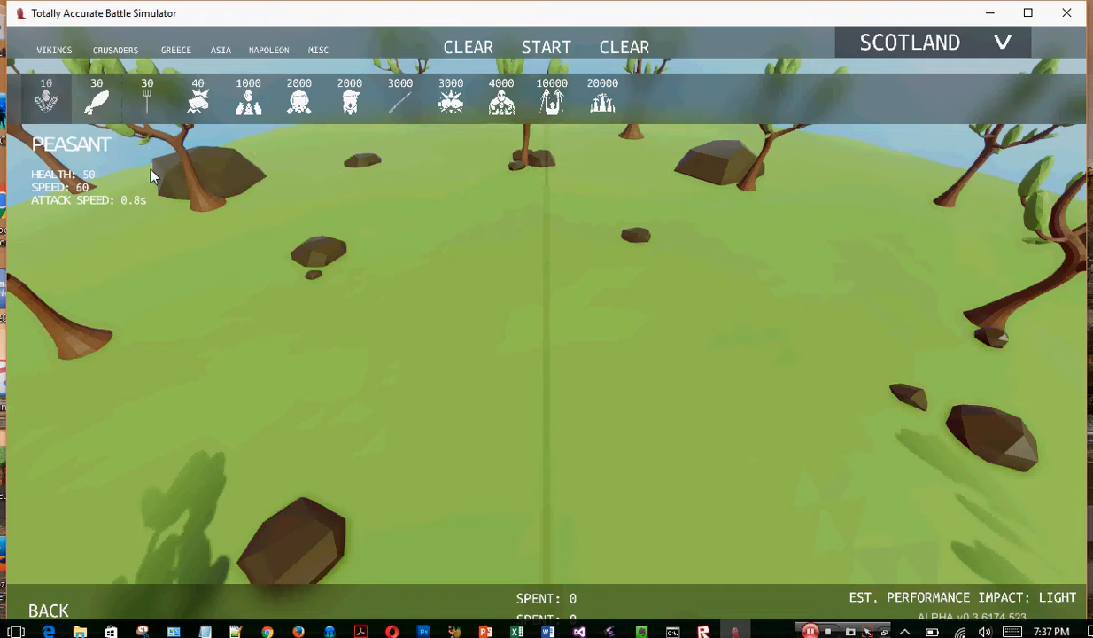
pyautogui.click(474, 305)
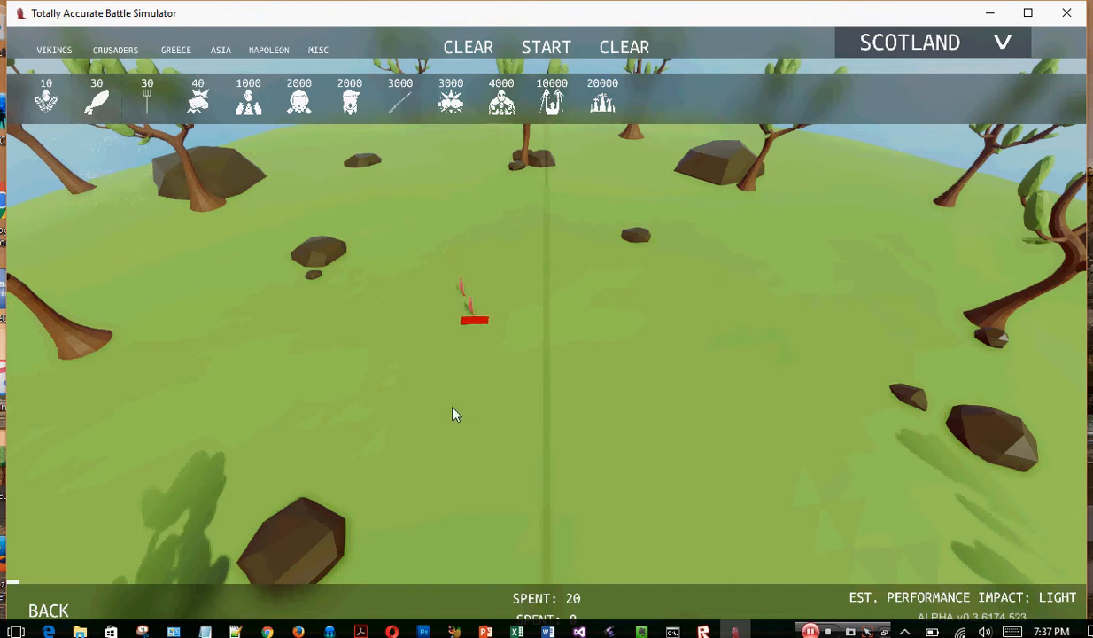
pyautogui.click(421, 411)
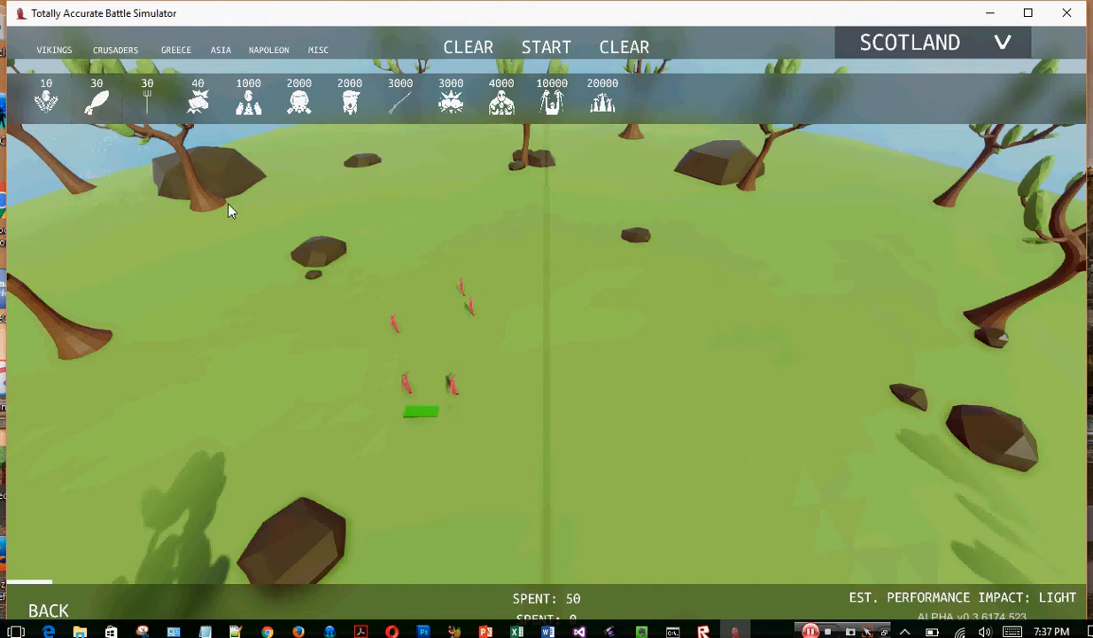
pyautogui.moveTo(647, 294)
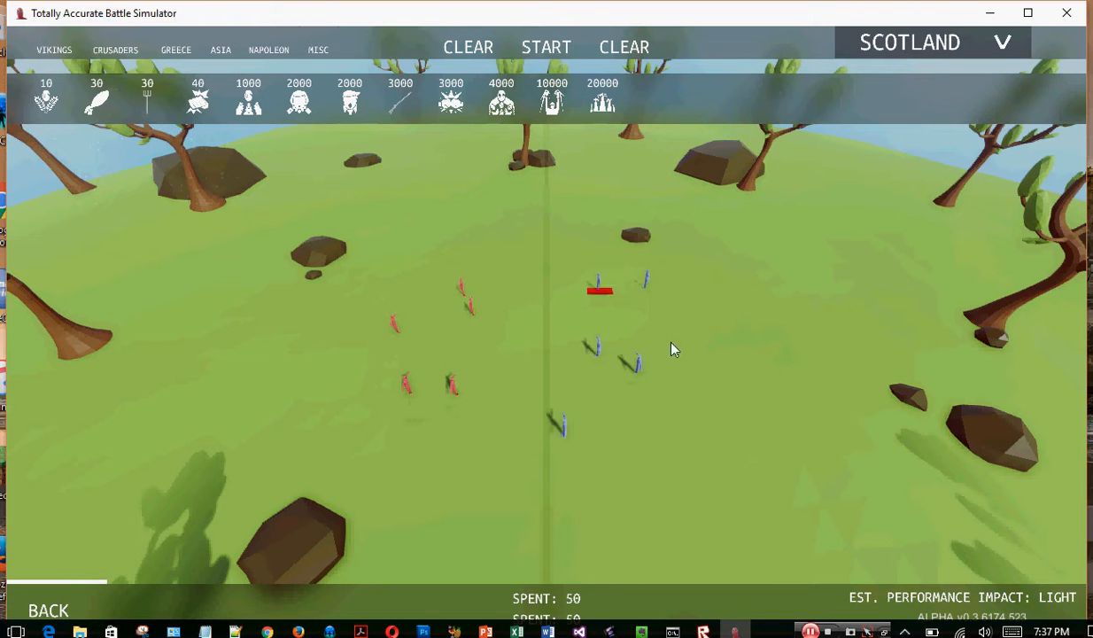
# - Add peasants to the blue side, raising blue spending to 70
pyautogui.click(546, 46)
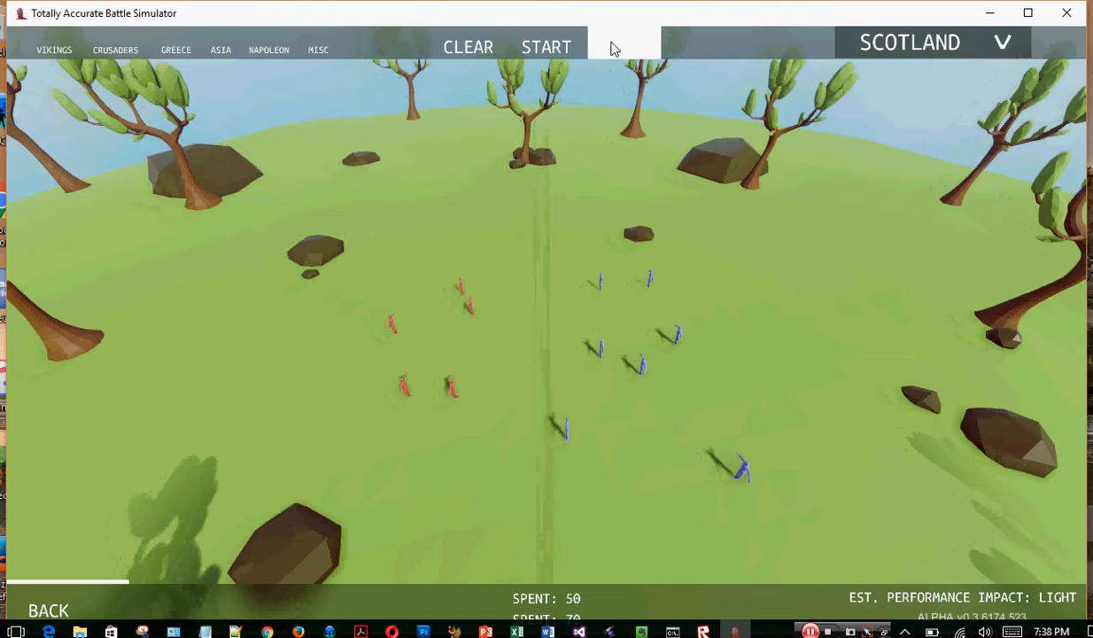
# - Clear the armies, switch to Denmark, and place Hillary units on red versus a Trump on blue
pyautogui.click(467, 47)
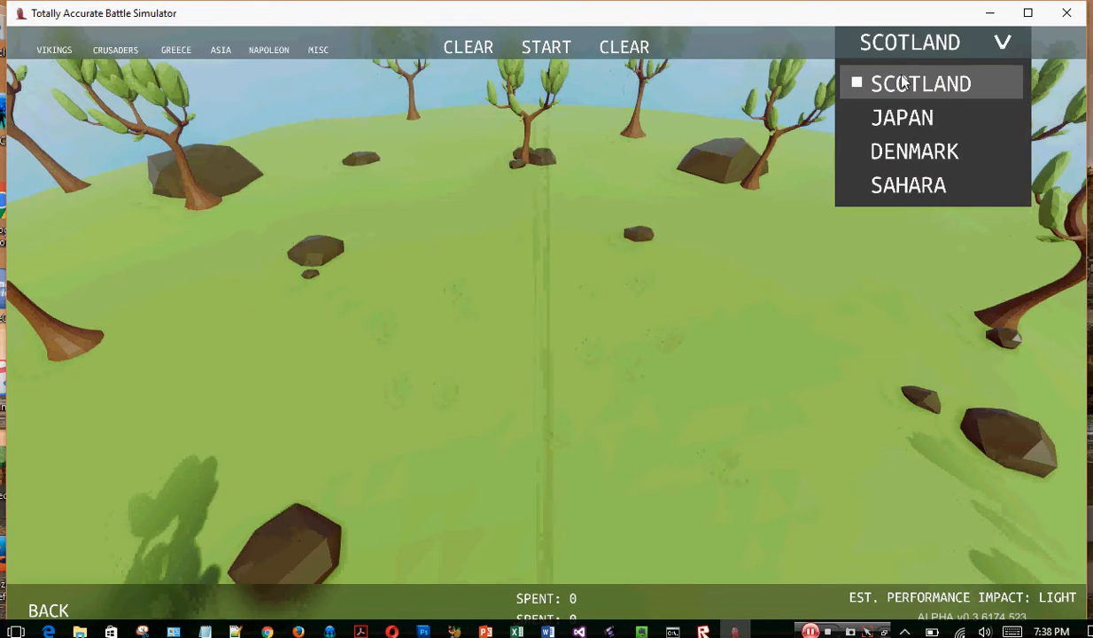
pyautogui.moveTo(902, 117)
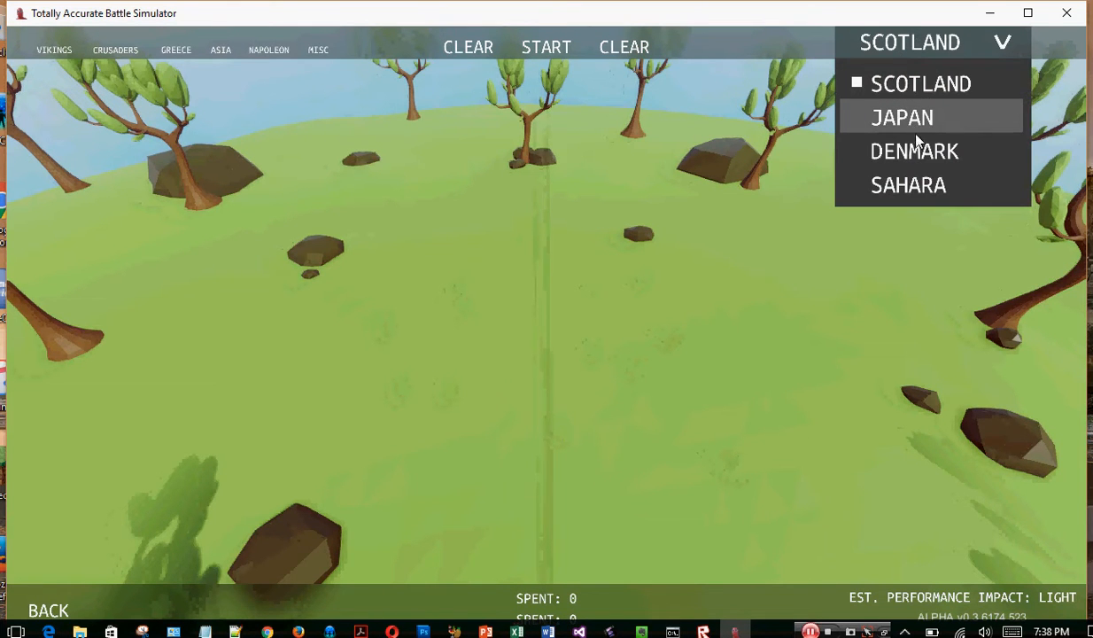
pyautogui.moveTo(917, 170)
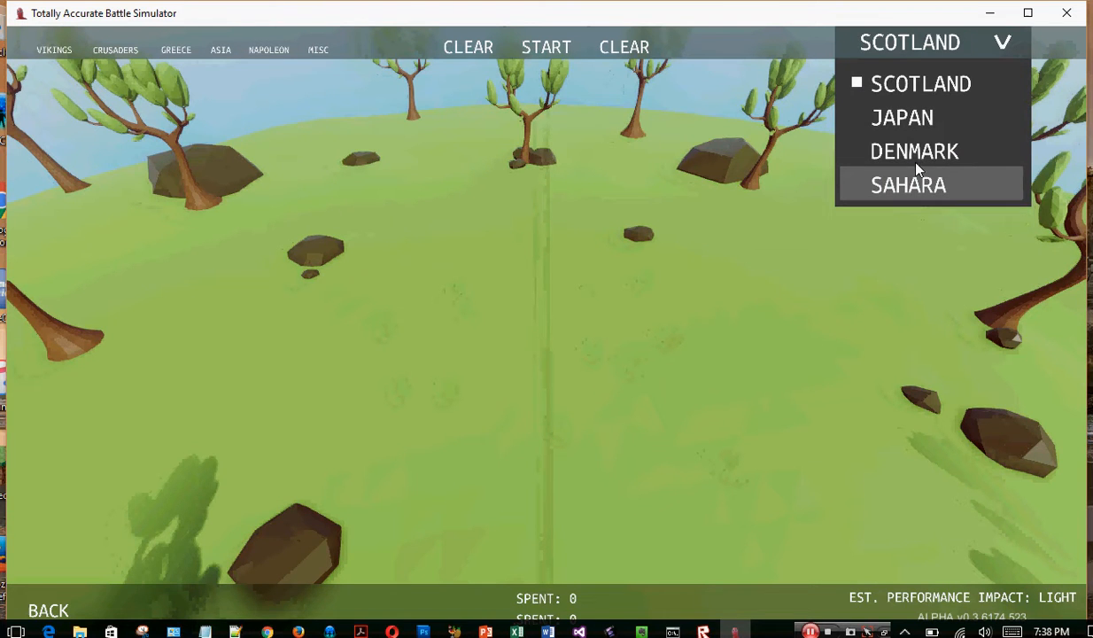
pyautogui.click(914, 151)
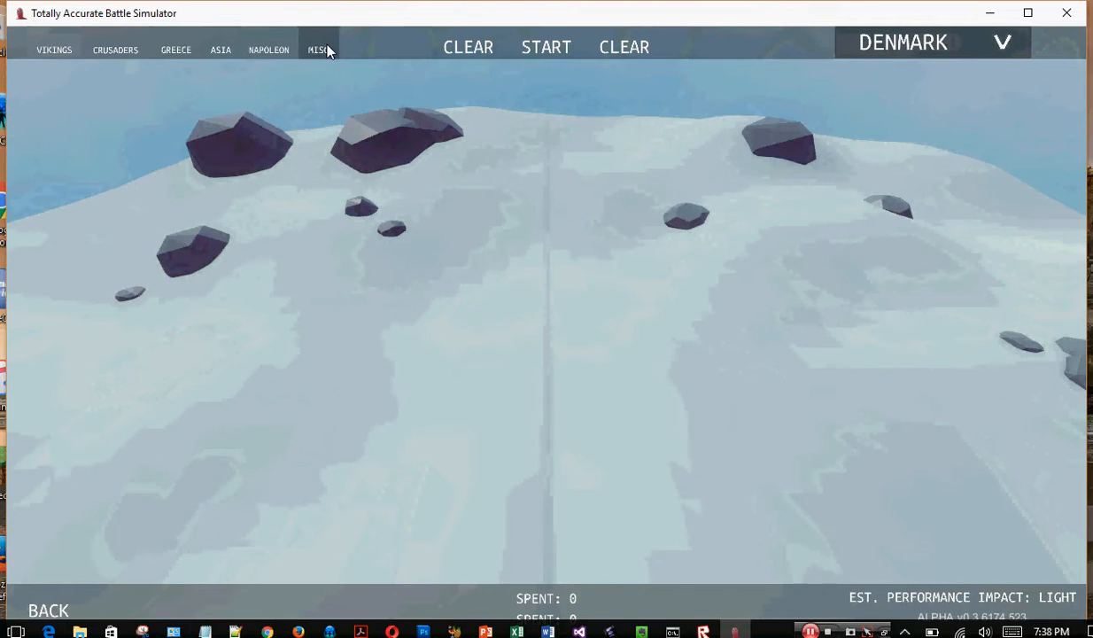
pyautogui.click(317, 49)
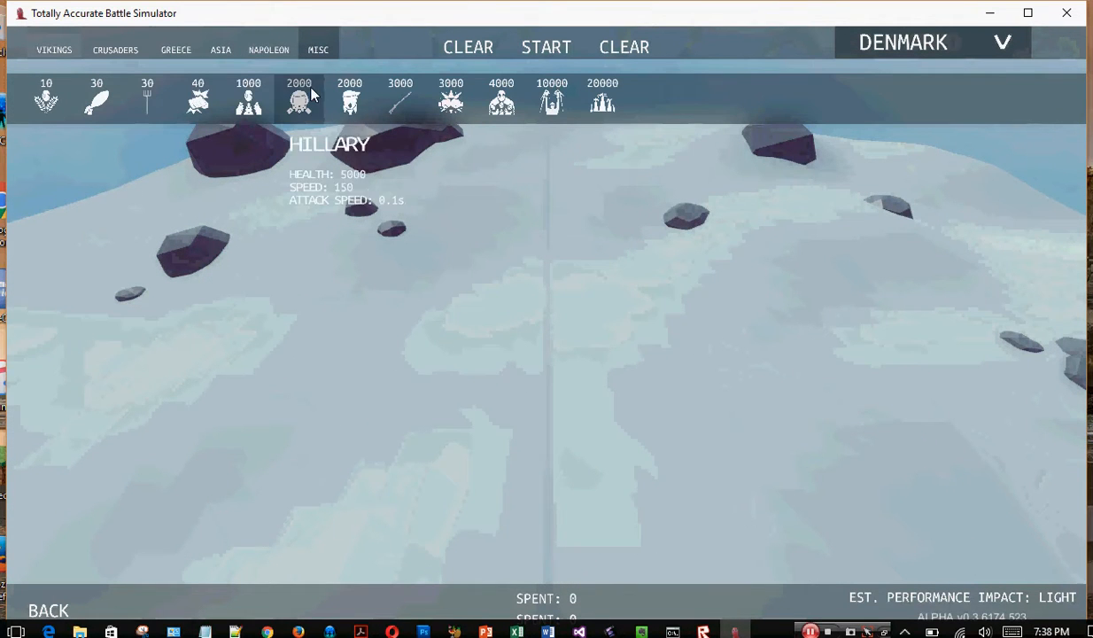
pyautogui.moveTo(349, 100)
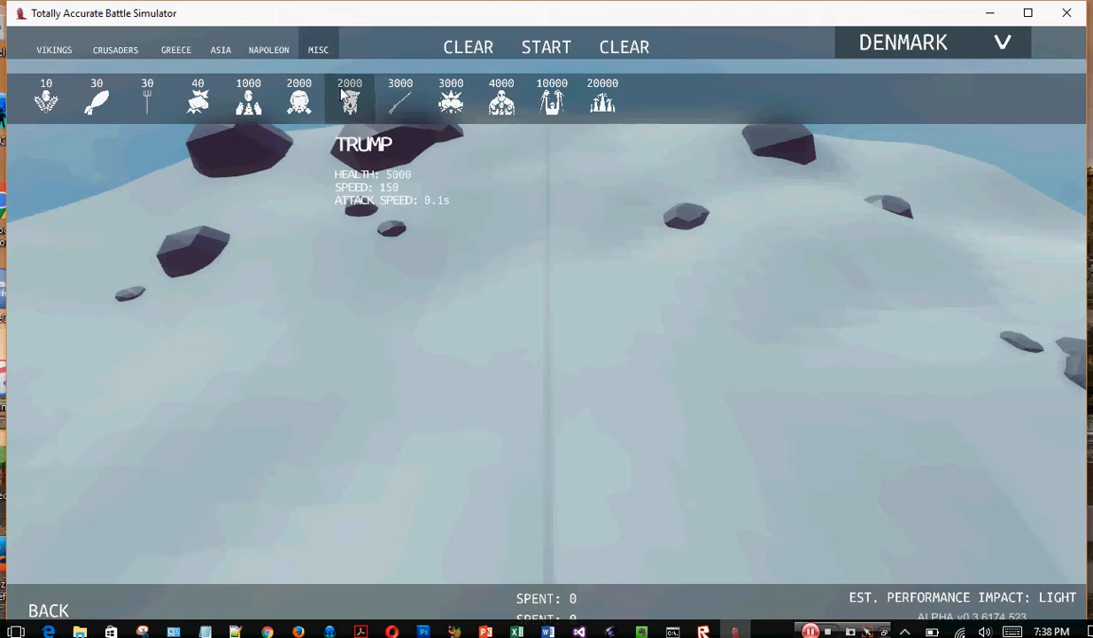
pyautogui.moveTo(298, 100)
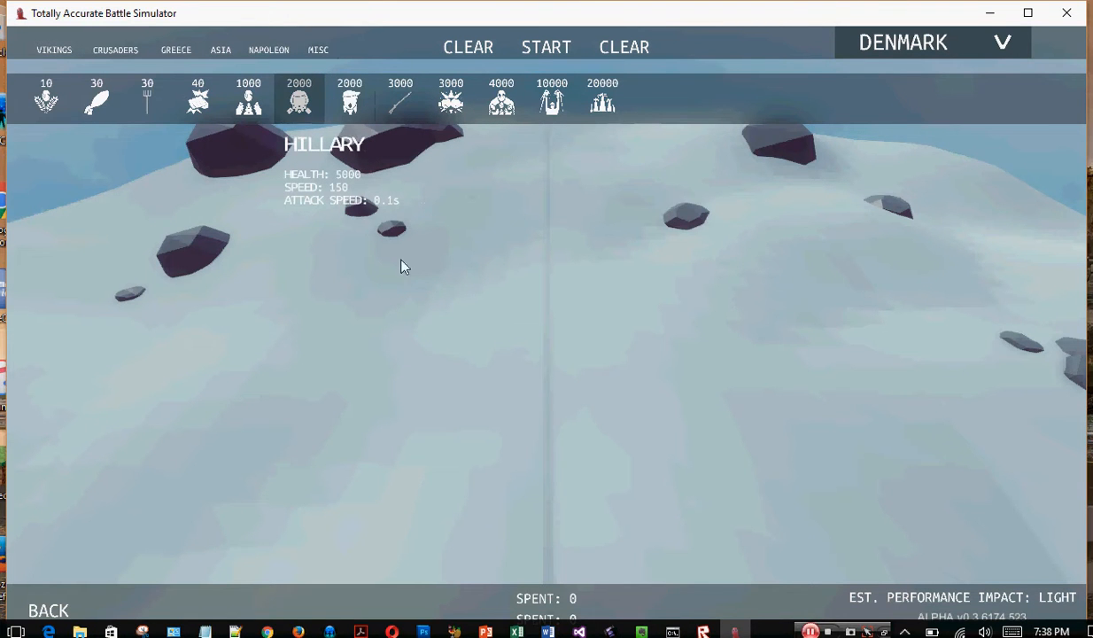
pyautogui.click(447, 434)
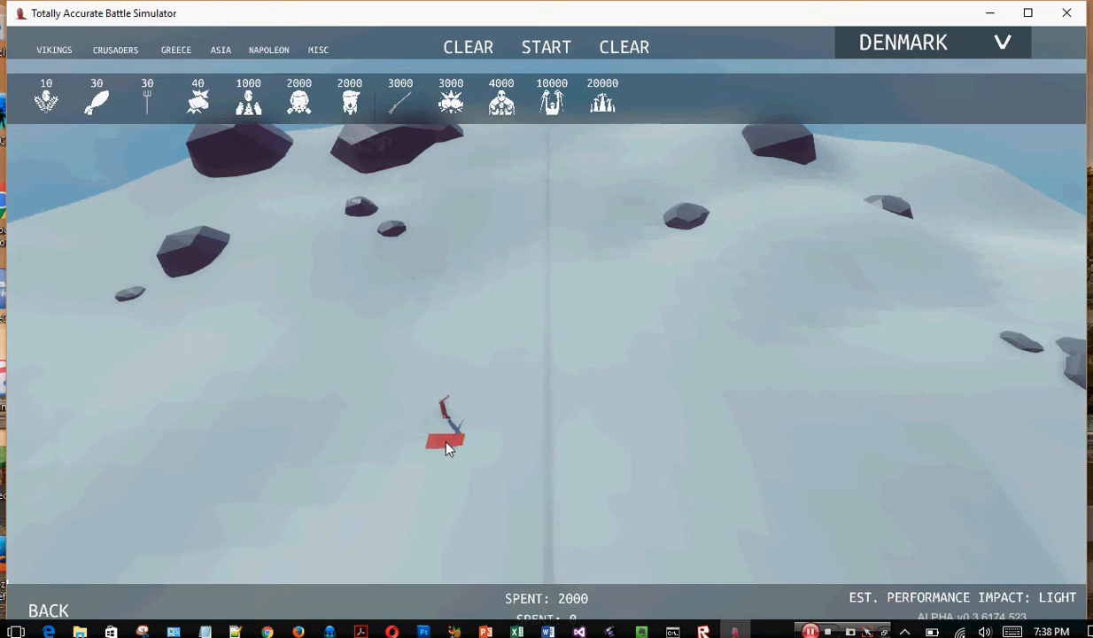
pyautogui.click(438, 509)
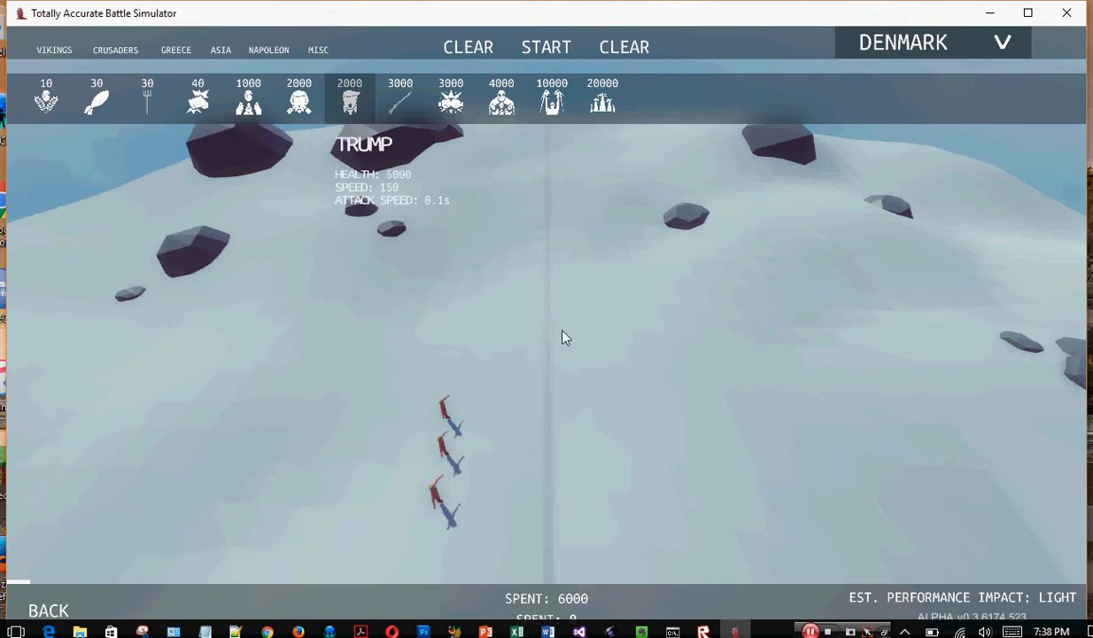
pyautogui.click(627, 456)
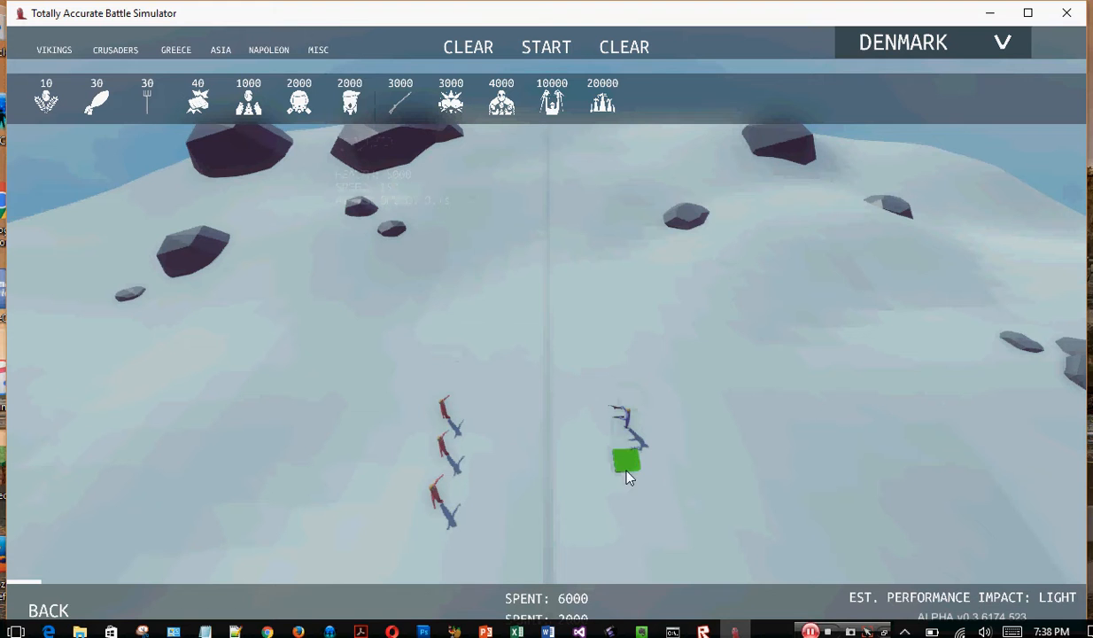
pyautogui.click(626, 509)
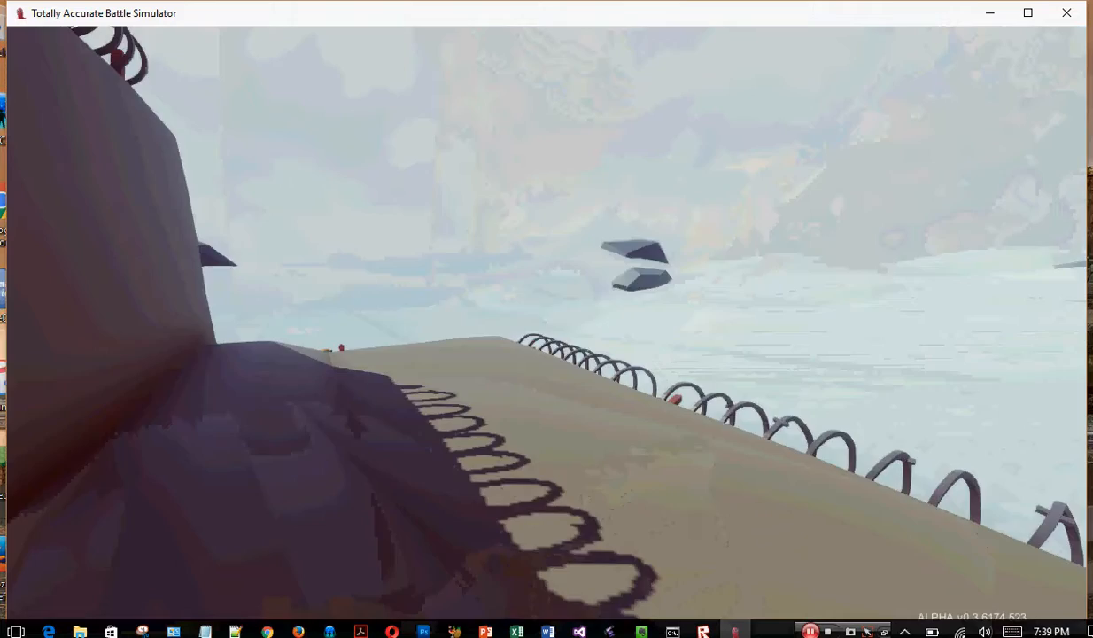
pyautogui.moveTo(546, 319)
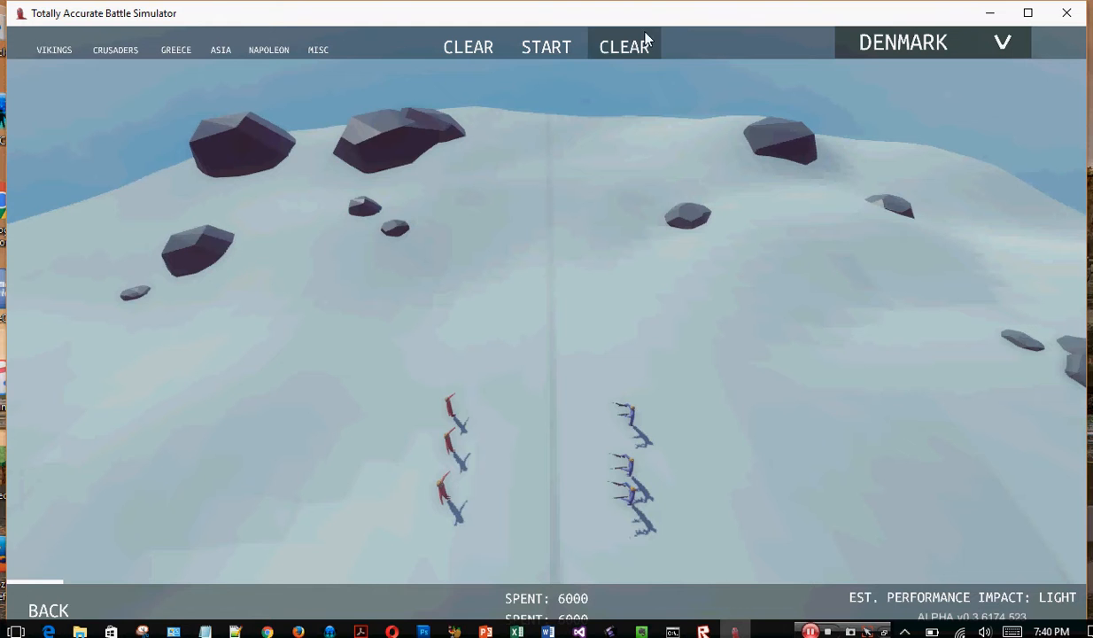
# - Clear all placed units from the Denmark battlefield and show the Misc roster
pyautogui.click(624, 47)
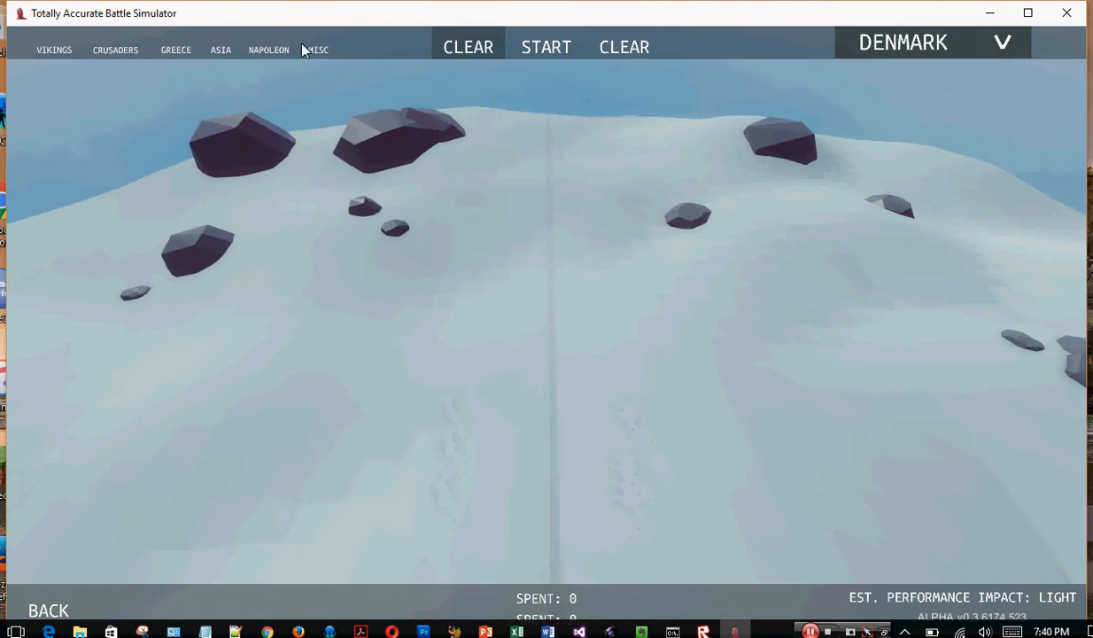
pyautogui.click(317, 50)
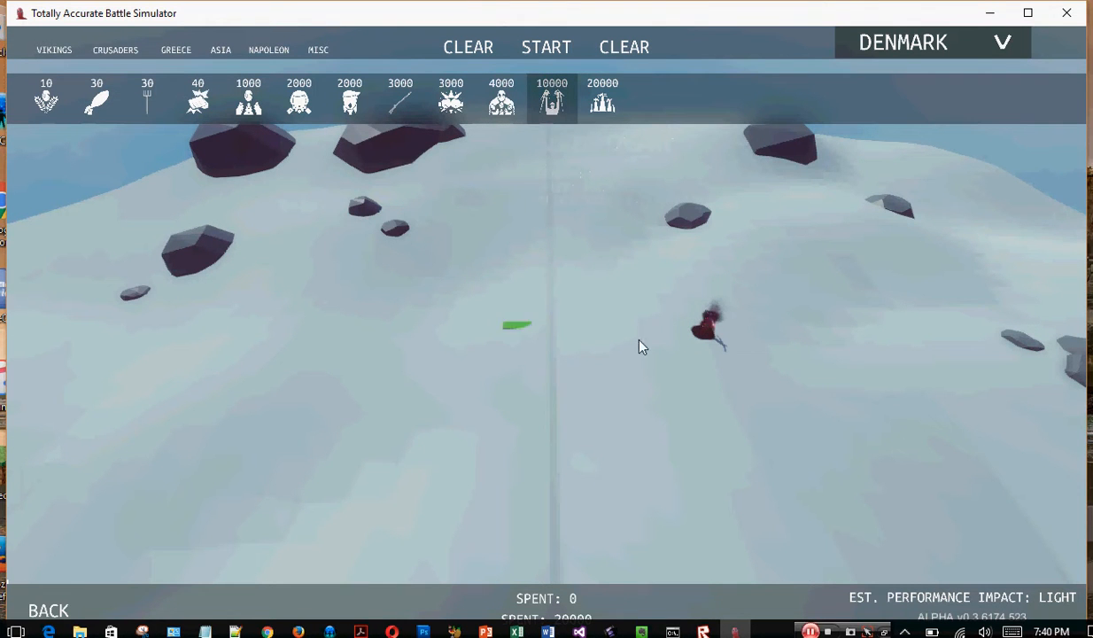
pyautogui.moveTo(522, 341)
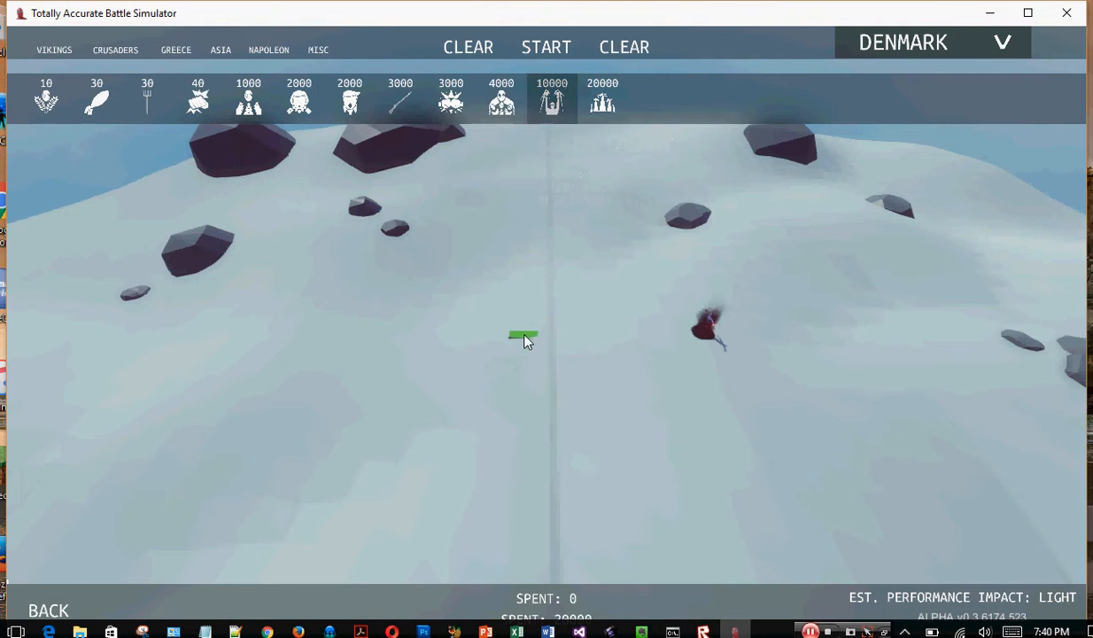
pyautogui.click(527, 335)
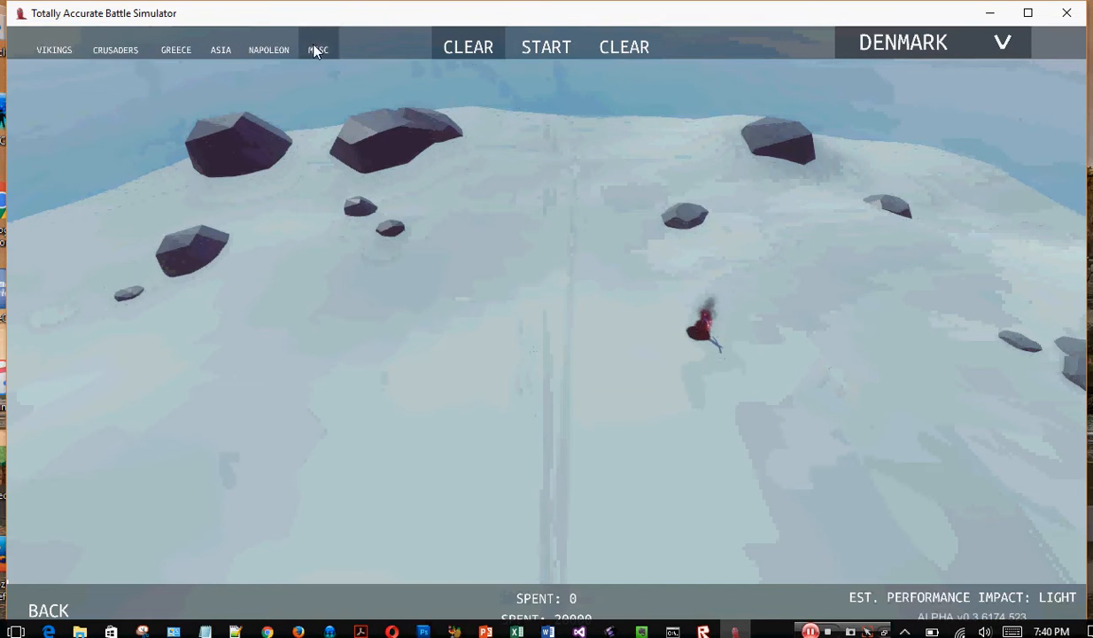
# - Place three small Misc units on red's left side, totalling 3000, and clear blue's army
pyautogui.click(318, 49)
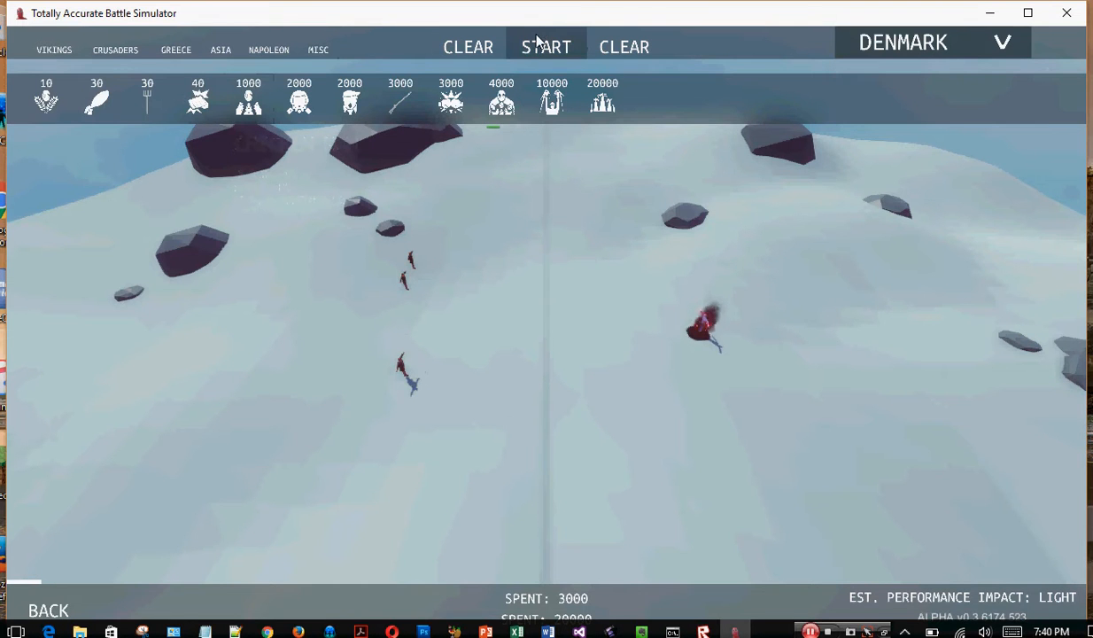
pyautogui.click(546, 47)
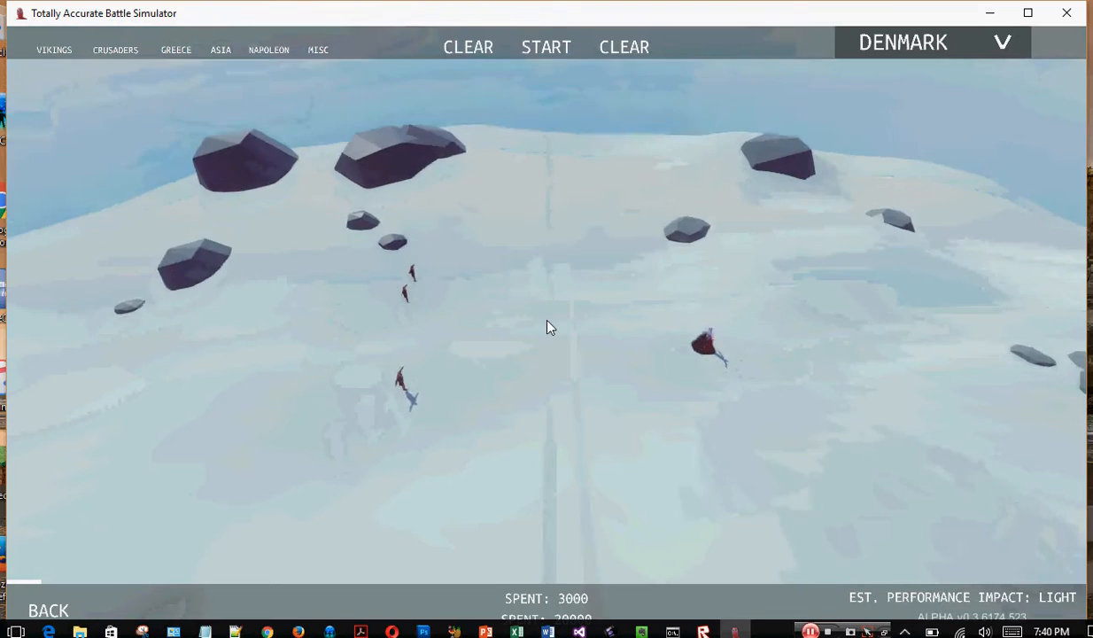
pyautogui.click(624, 47)
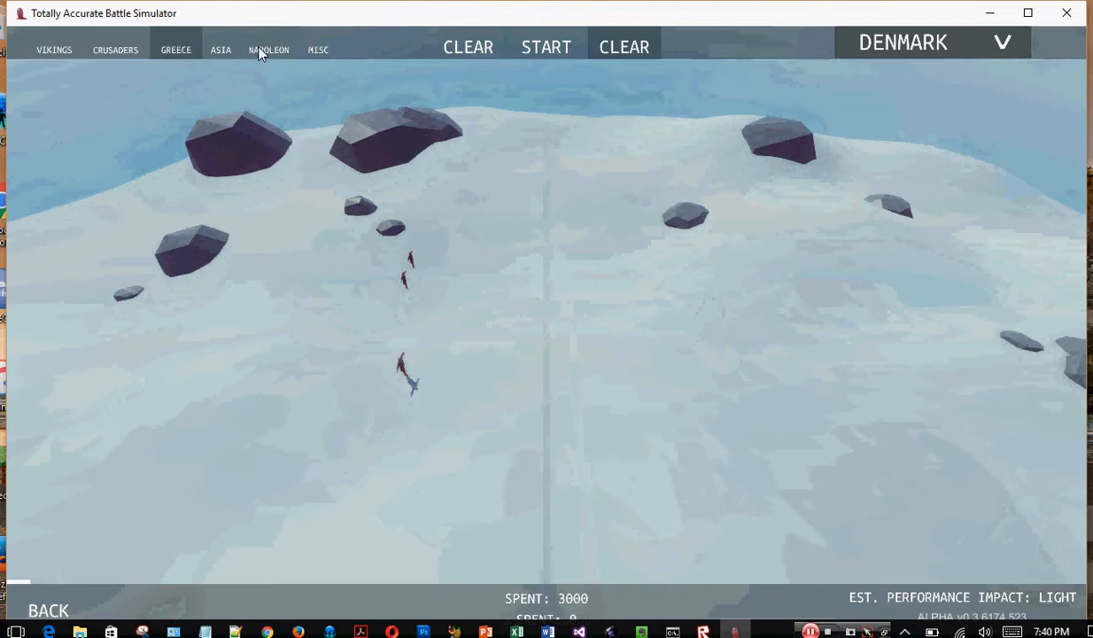
pyautogui.moveTo(176, 50)
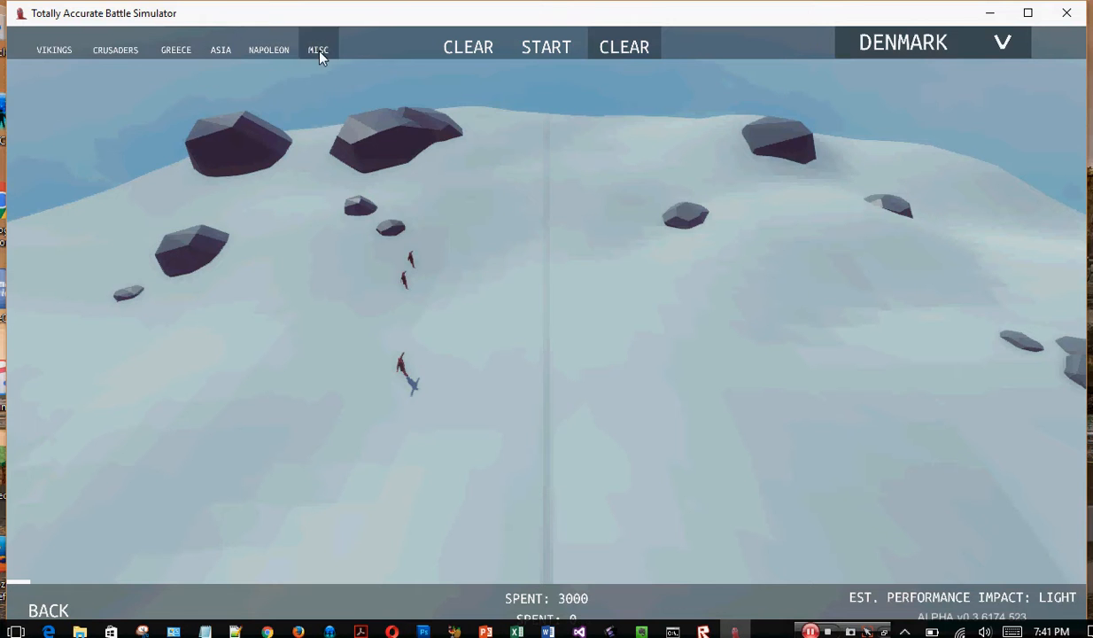
# - Field one 4000-cost Misc unit on blue's side and start the battle
pyautogui.click(318, 50)
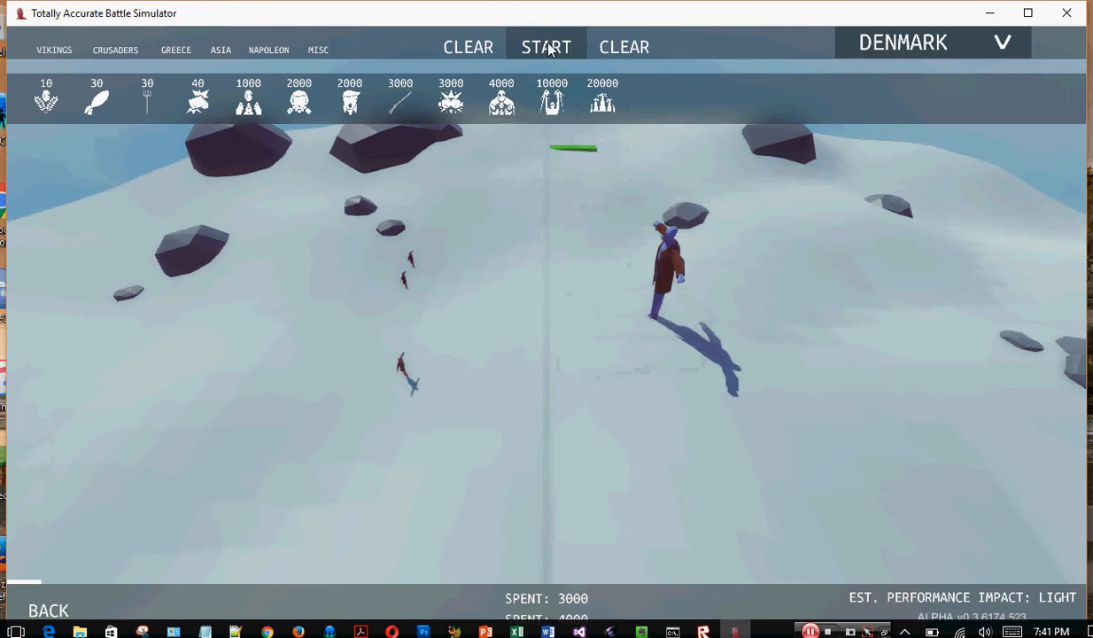
pyautogui.click(546, 46)
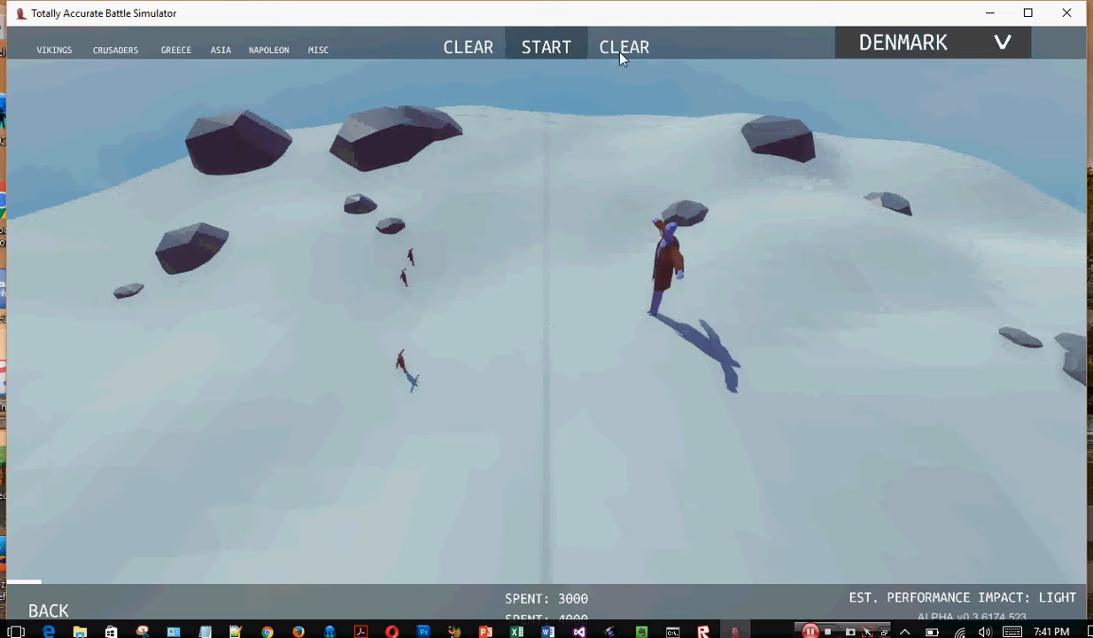
# - Clear both Denmark armies to 0 spending and show the Misc roster
pyautogui.click(623, 47)
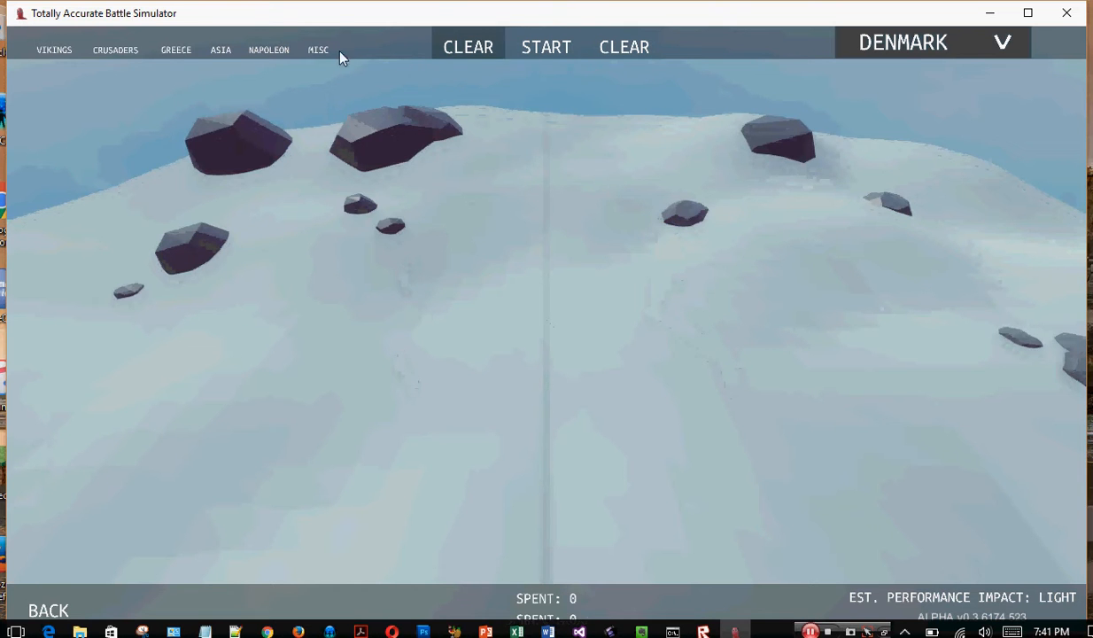
pyautogui.click(318, 48)
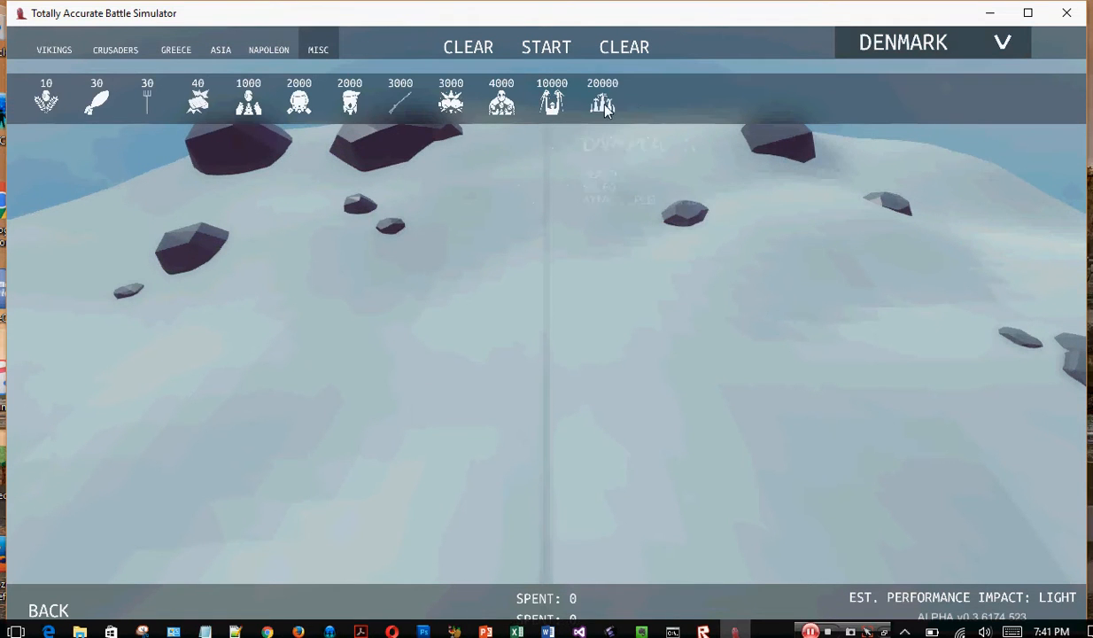
pyautogui.moveTo(501, 99)
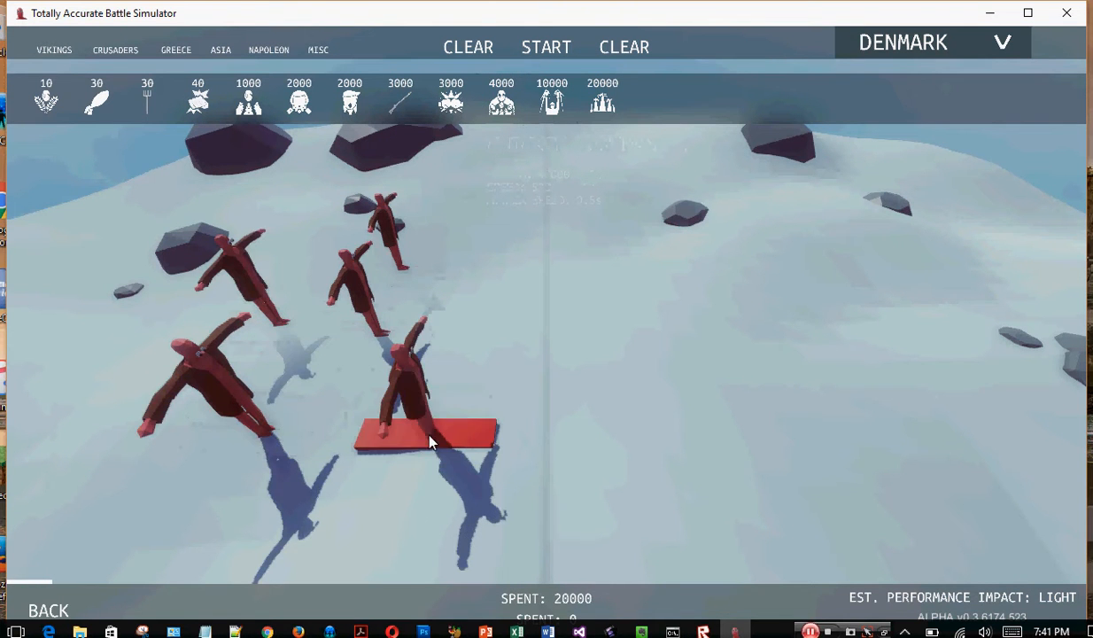
pyautogui.moveTo(602, 98)
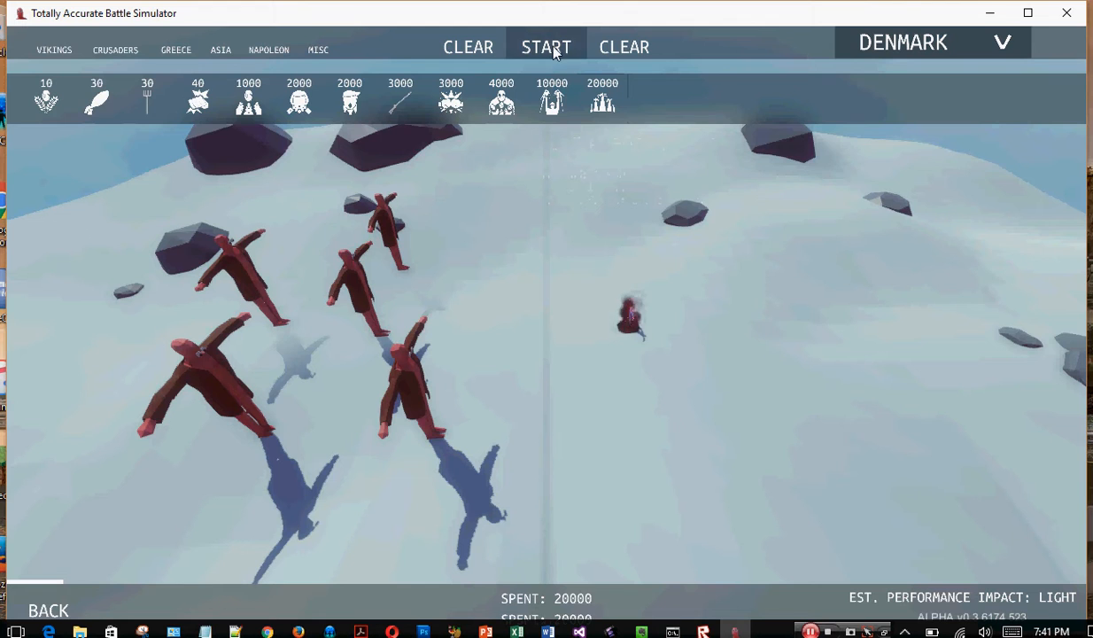
# - Start the battle of five red giants against the single blue unit
pyautogui.click(545, 47)
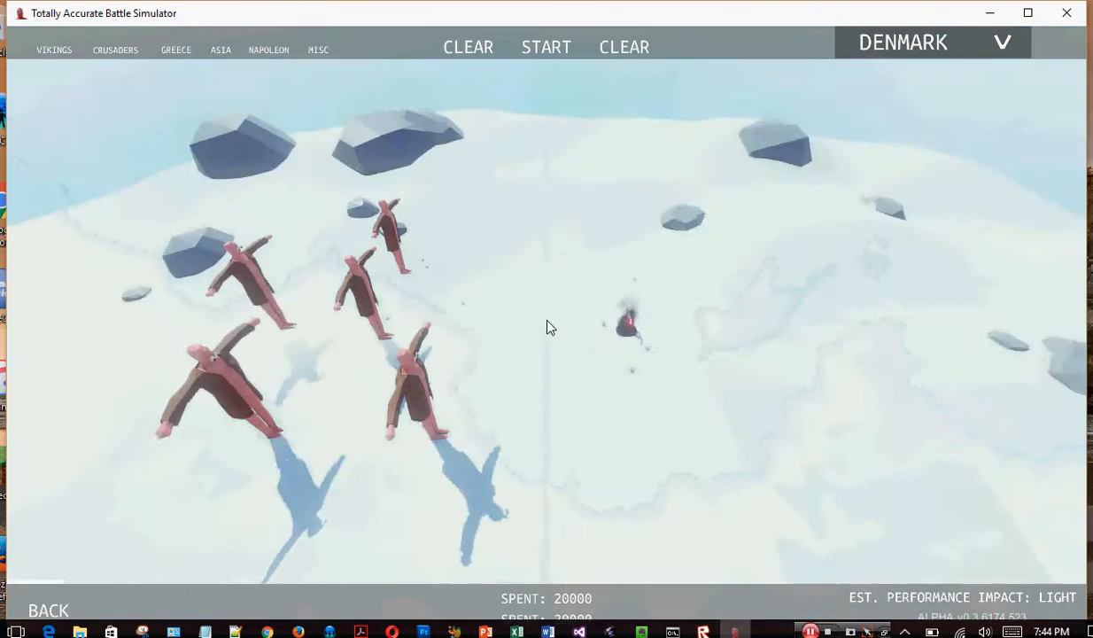
pyautogui.moveTo(605, 383)
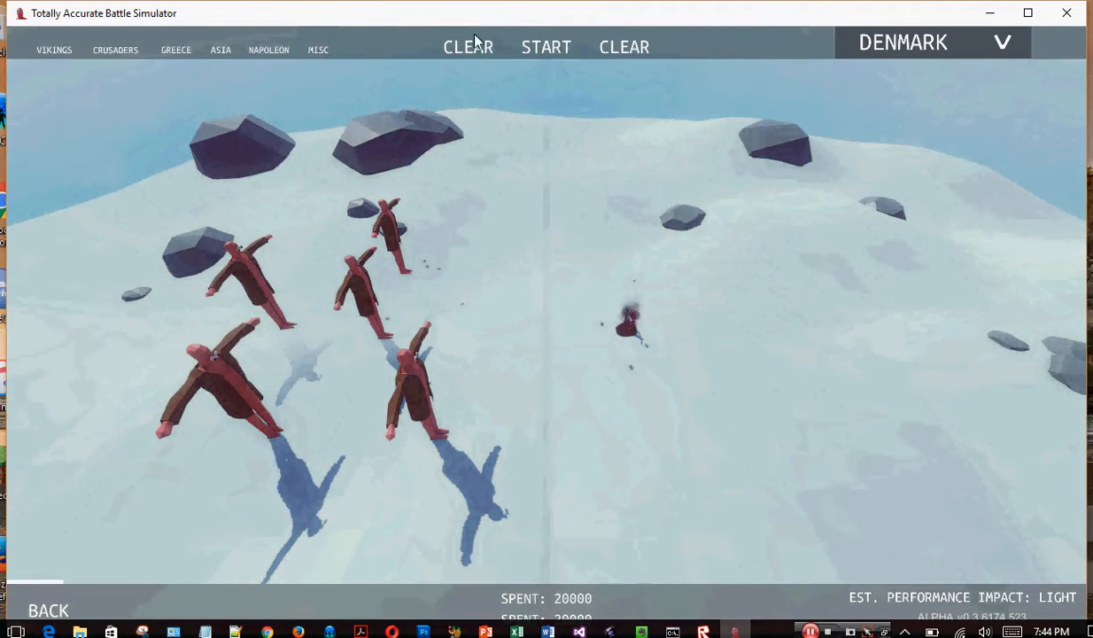
# - Replace red's giants with a crowd of small Misc soldiers costing 550000 on the left
pyautogui.click(468, 47)
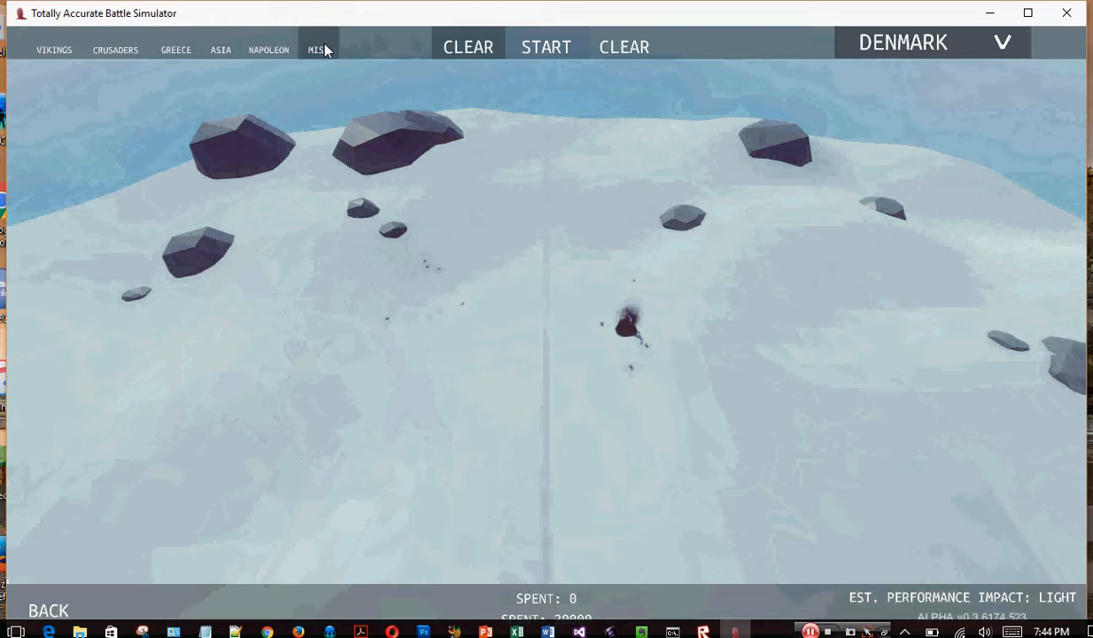
pyautogui.click(317, 49)
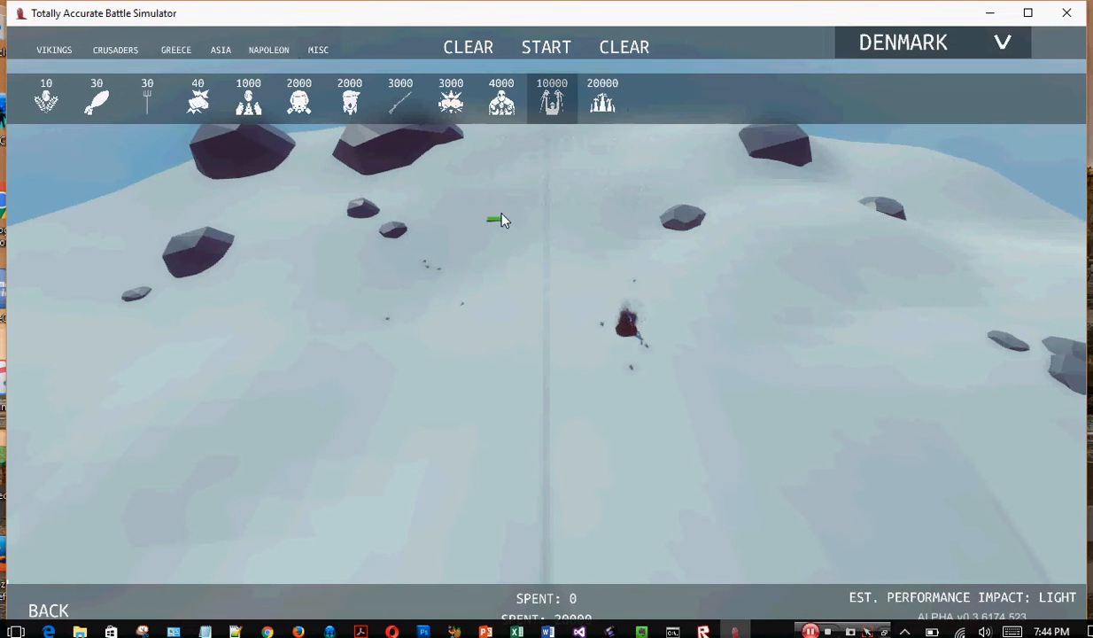
pyautogui.click(372, 342)
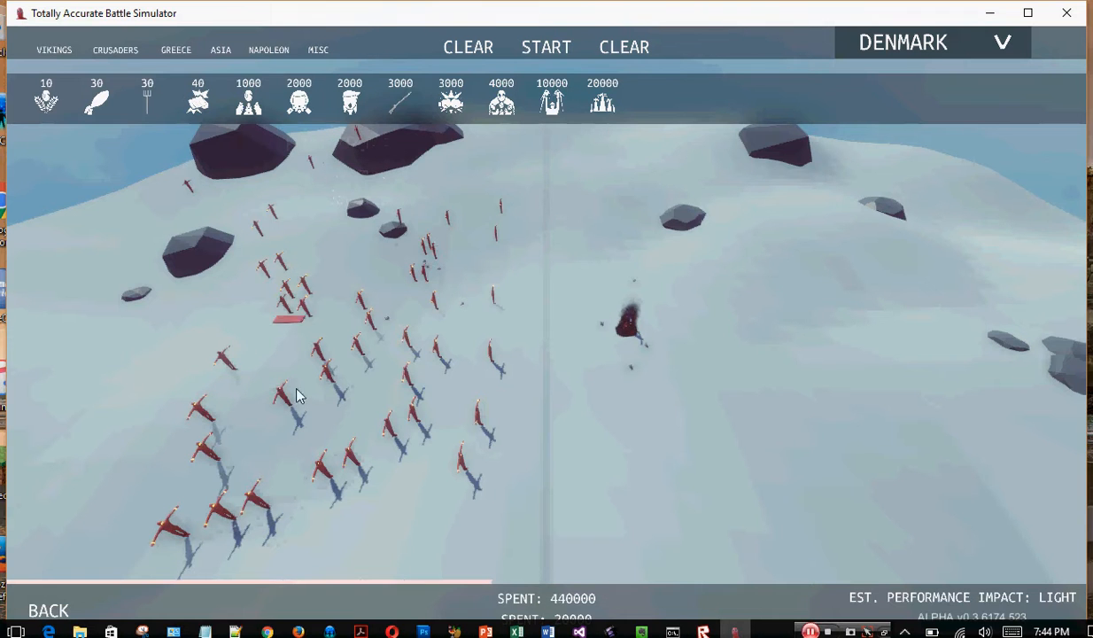
pyautogui.click(425, 293)
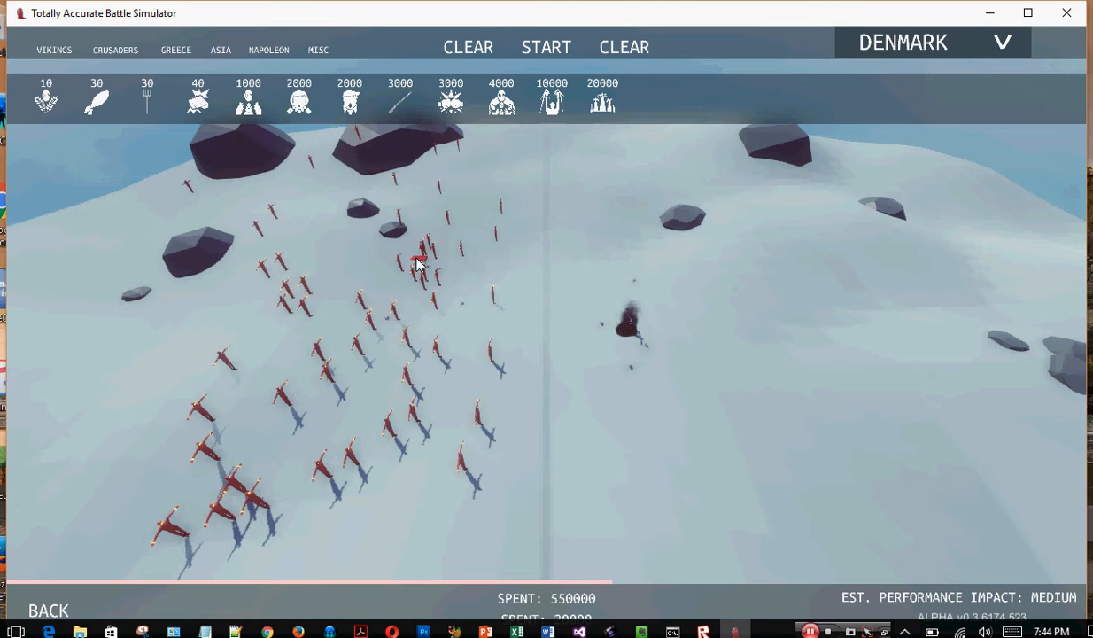
pyautogui.moveTo(501, 195)
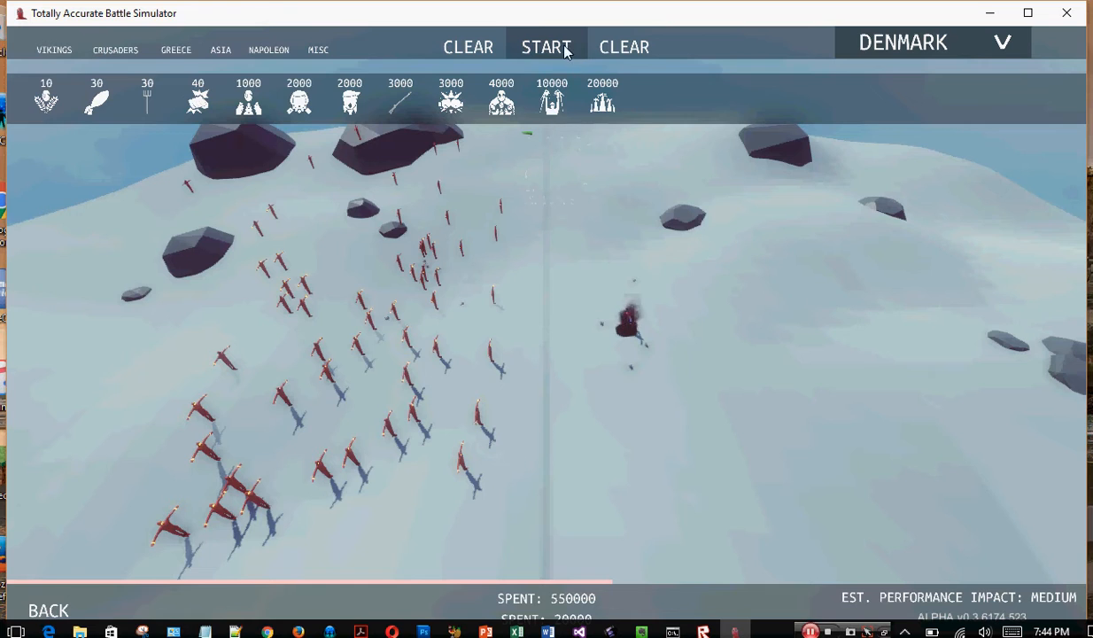
# - Run the battle, then clear red's army, dropping its spending to 0
pyautogui.click(546, 47)
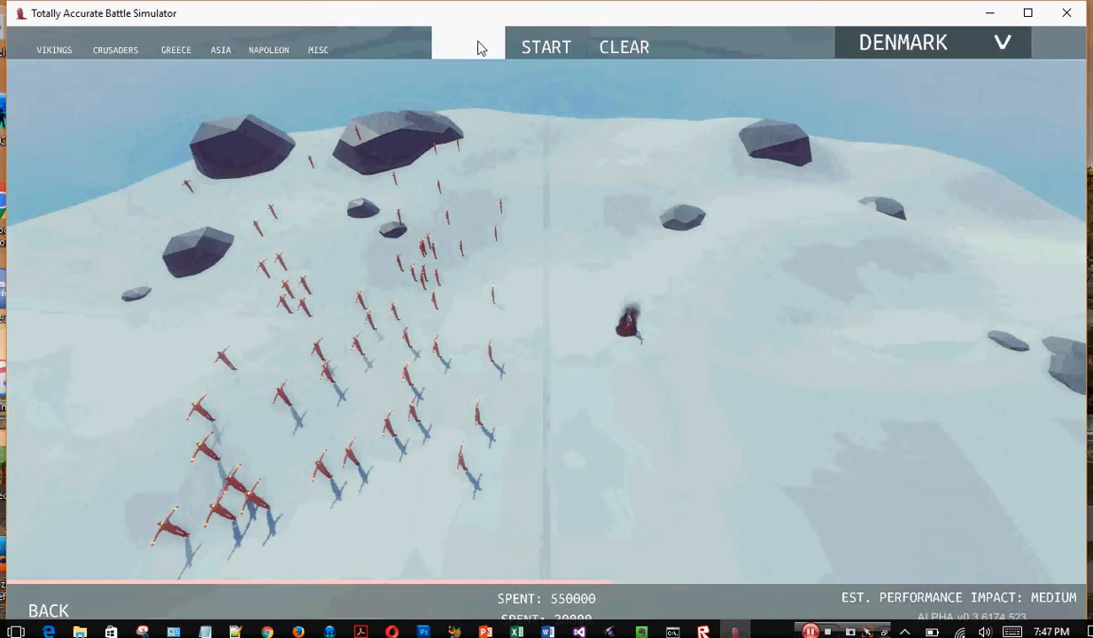
pyautogui.click(624, 47)
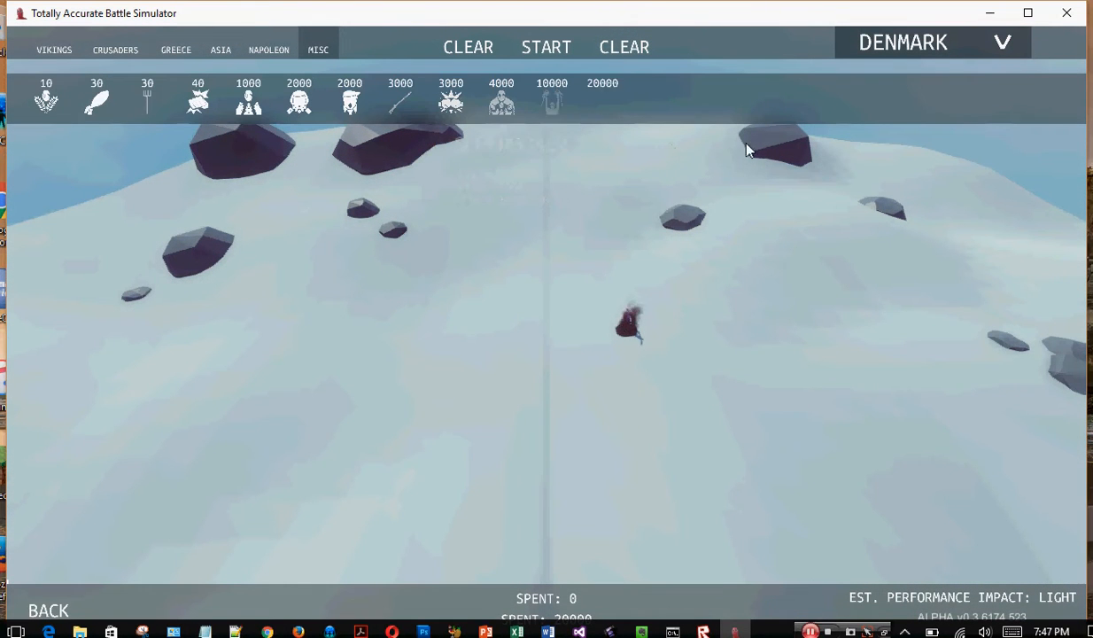
pyautogui.moveTo(602, 97)
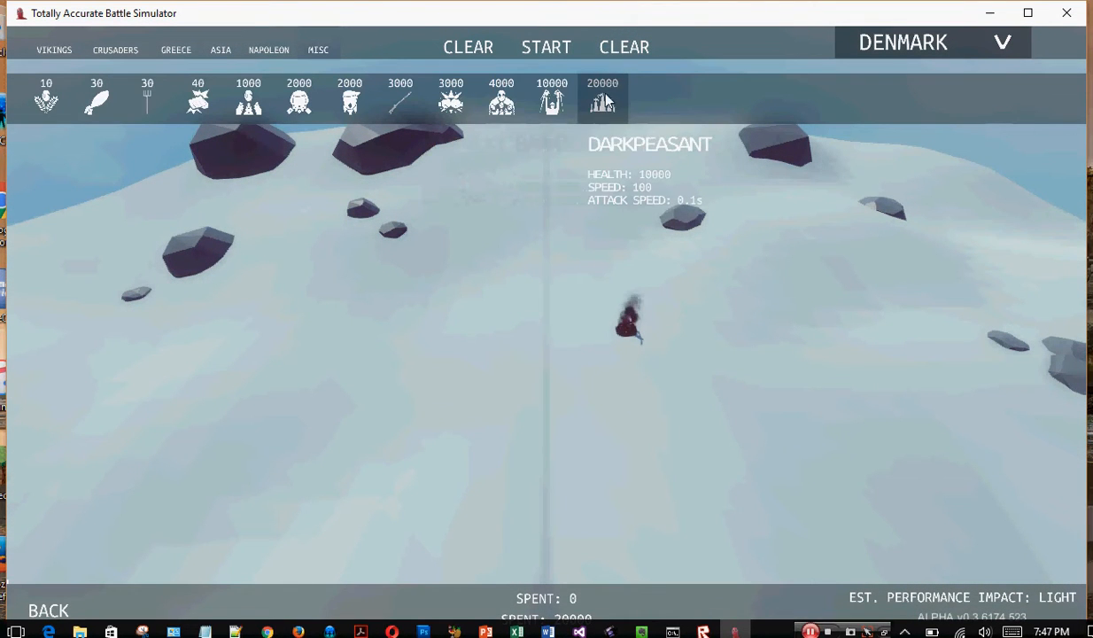
# - Place a 20000-cost DarkPeasant on the left side and start the battle
pyautogui.click(451, 359)
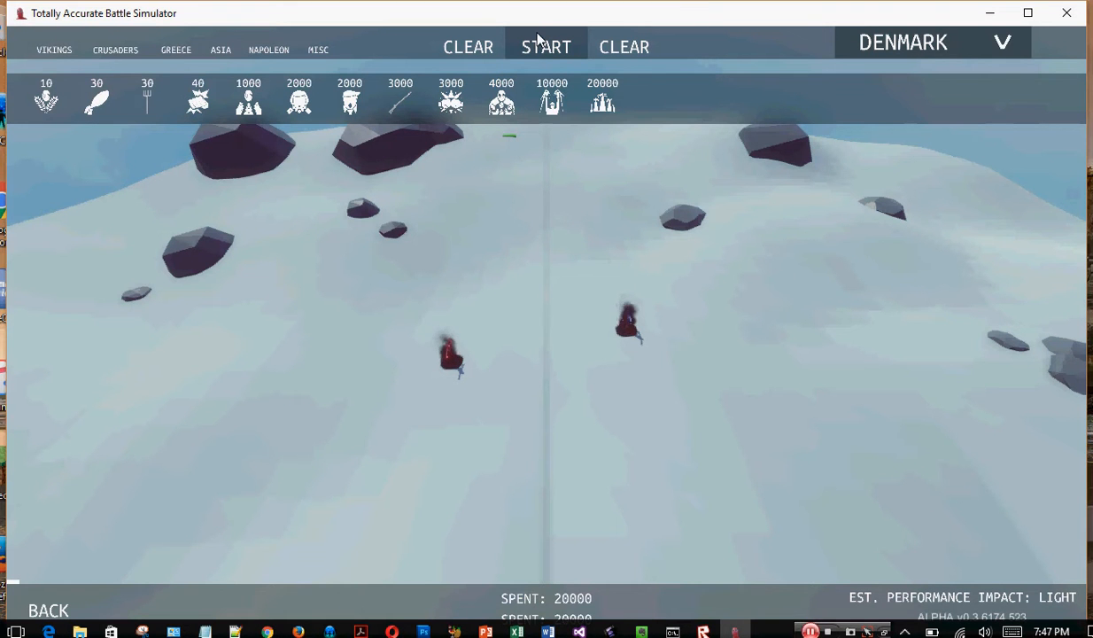
pyautogui.click(546, 47)
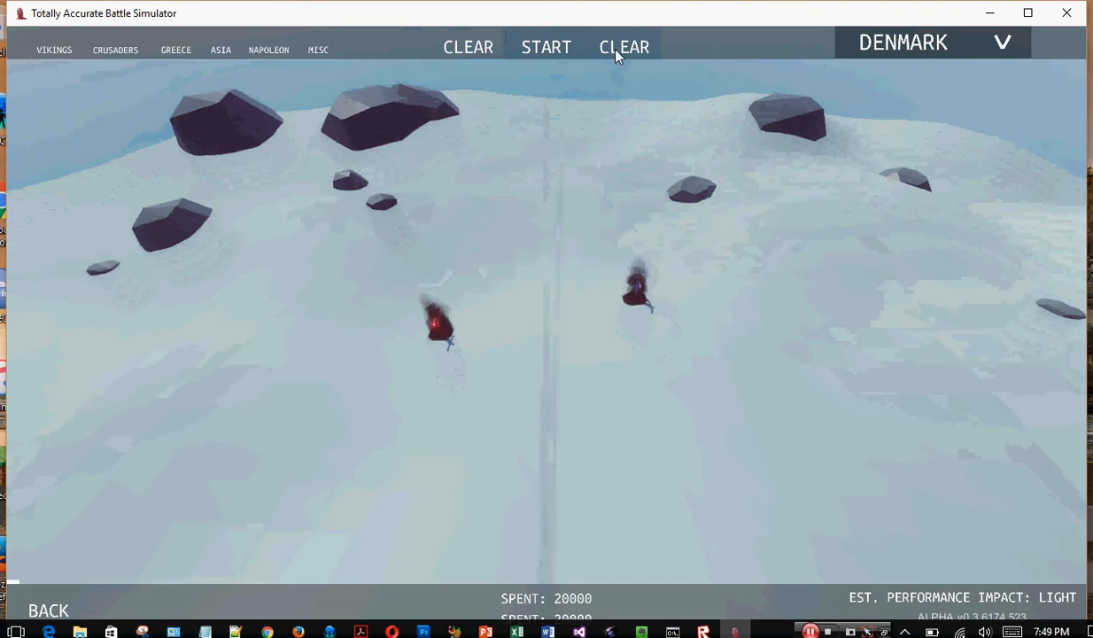
# - Clear both DarkPeasants off the Denmark battlefield once the fight ends
pyautogui.click(624, 47)
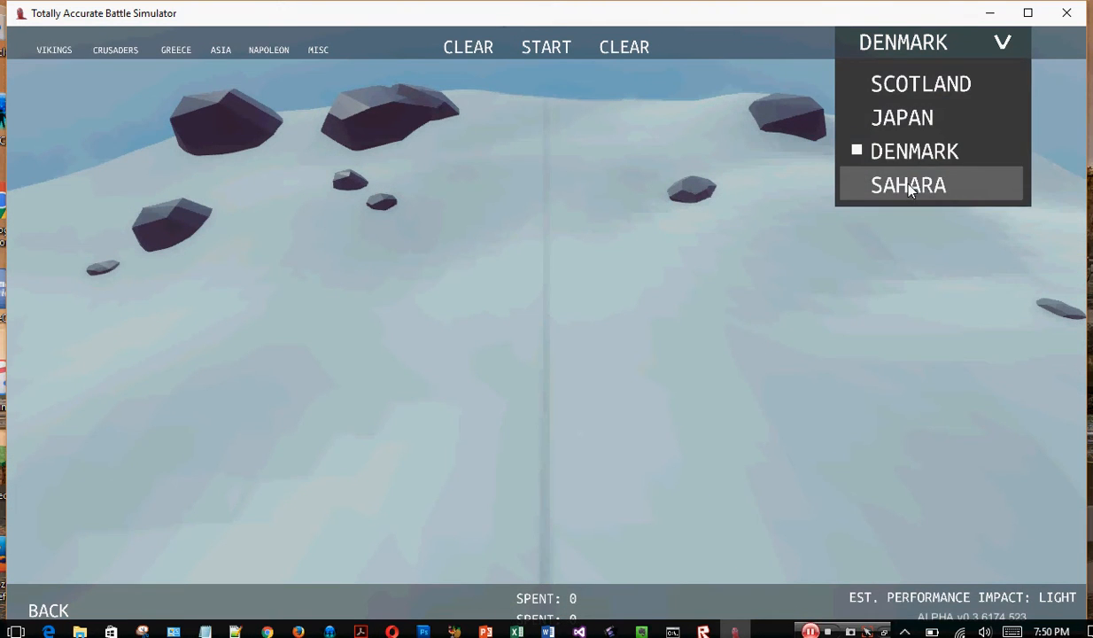
# - Switch to the Sahara map and place Chariots on the left side
pyautogui.click(908, 184)
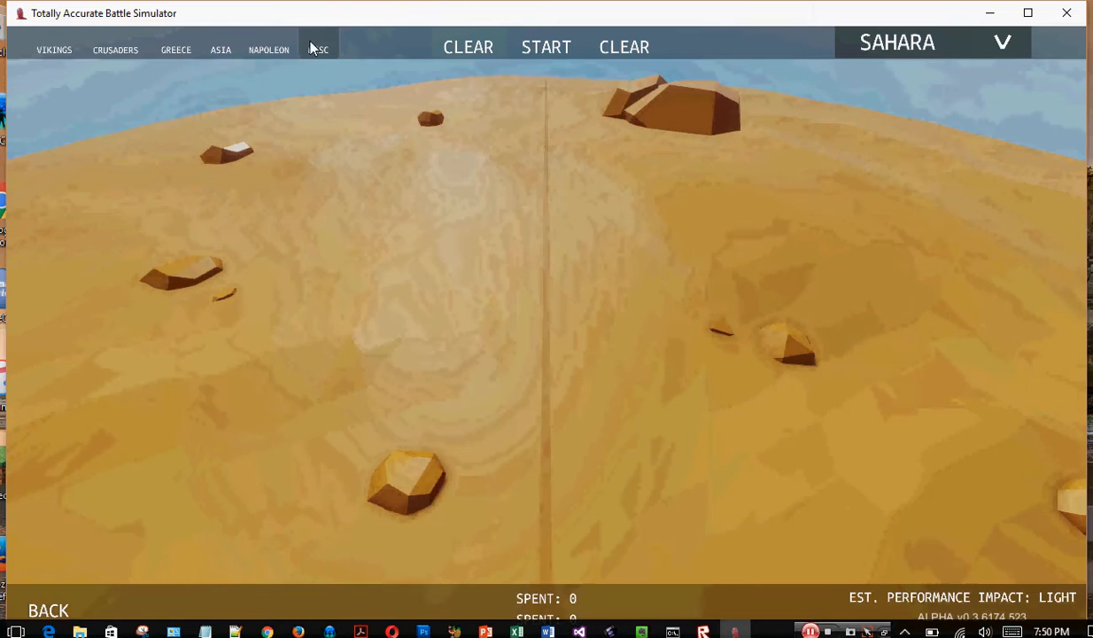
pyautogui.click(318, 49)
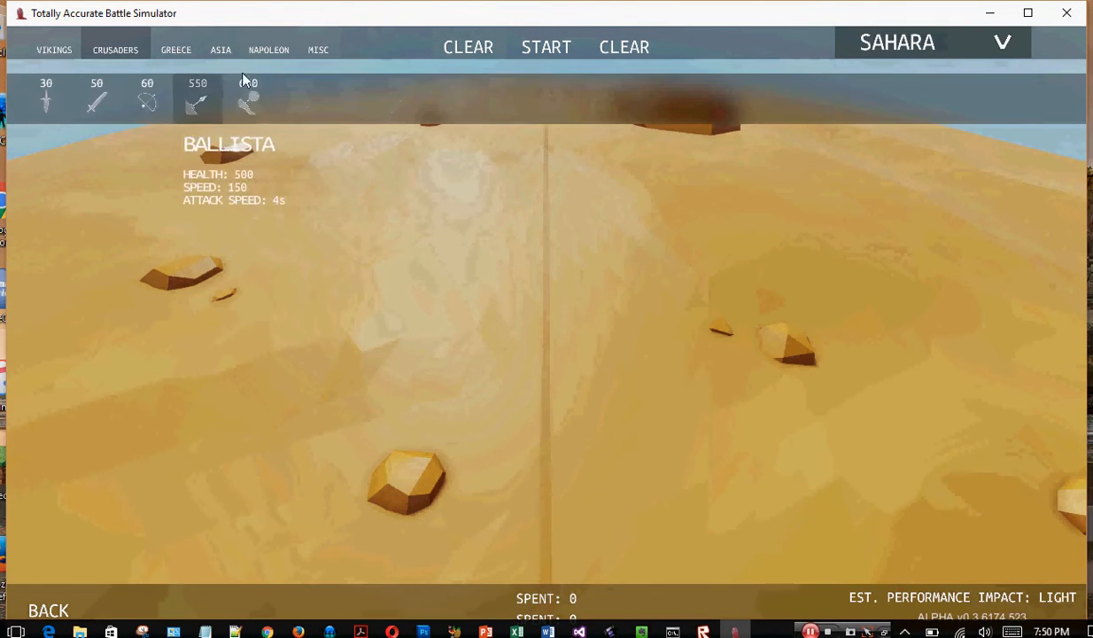
pyautogui.click(175, 48)
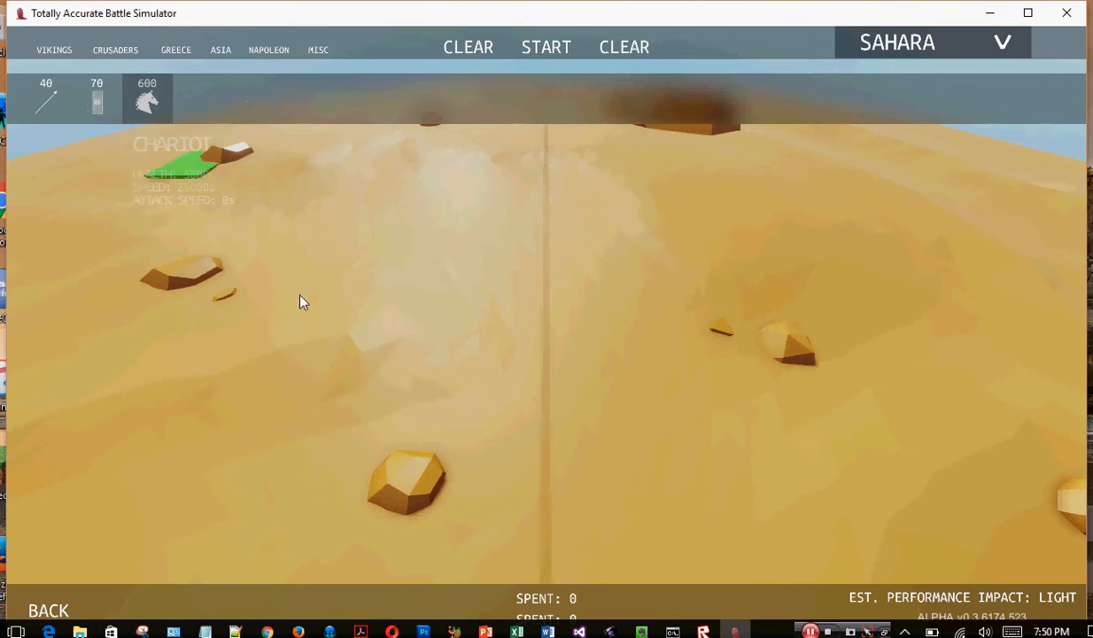
pyautogui.click(279, 377)
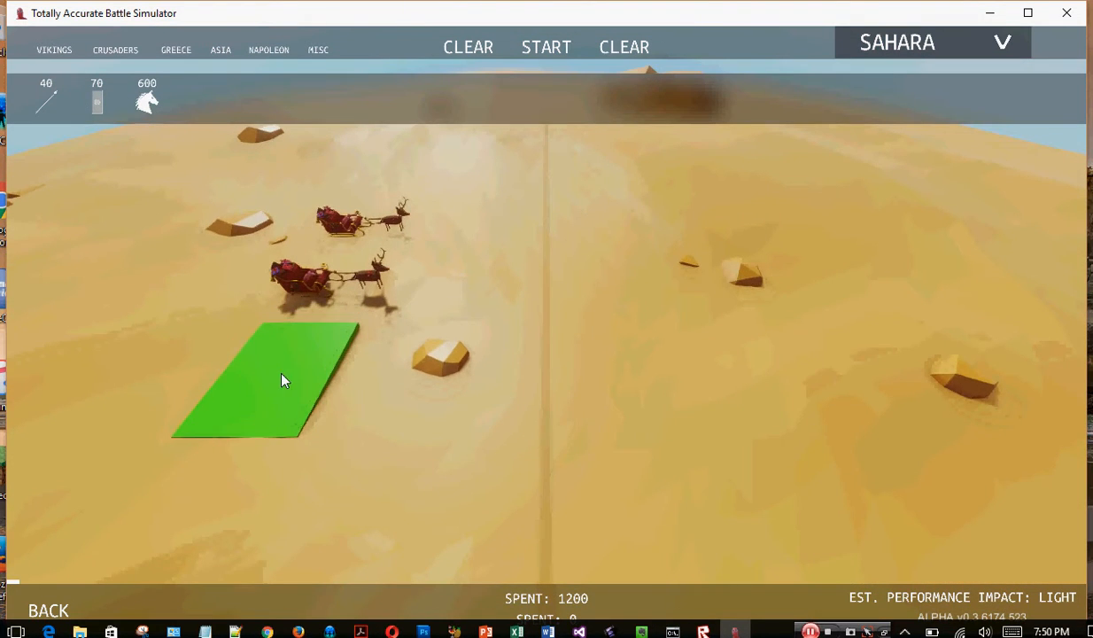
pyautogui.click(274, 381)
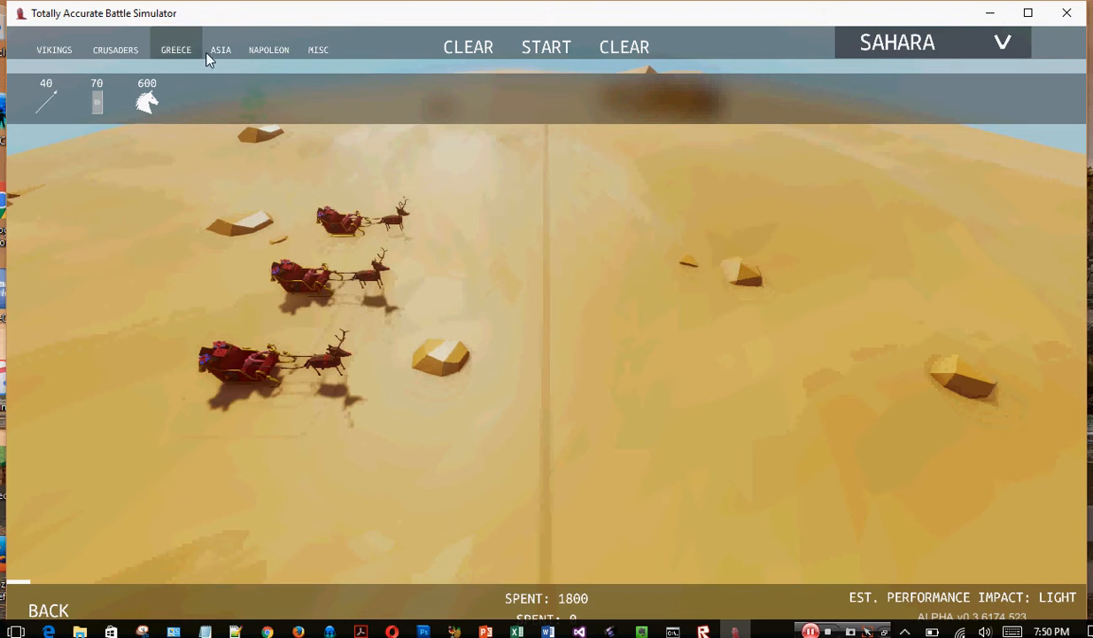
pyautogui.moveTo(97, 55)
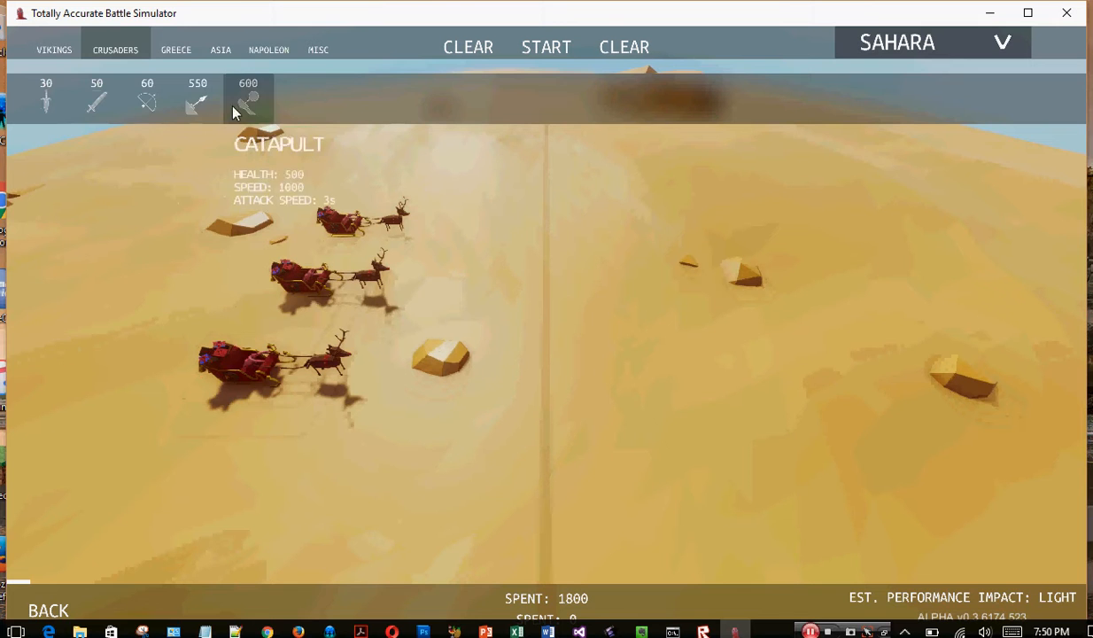
pyautogui.moveTo(97, 99)
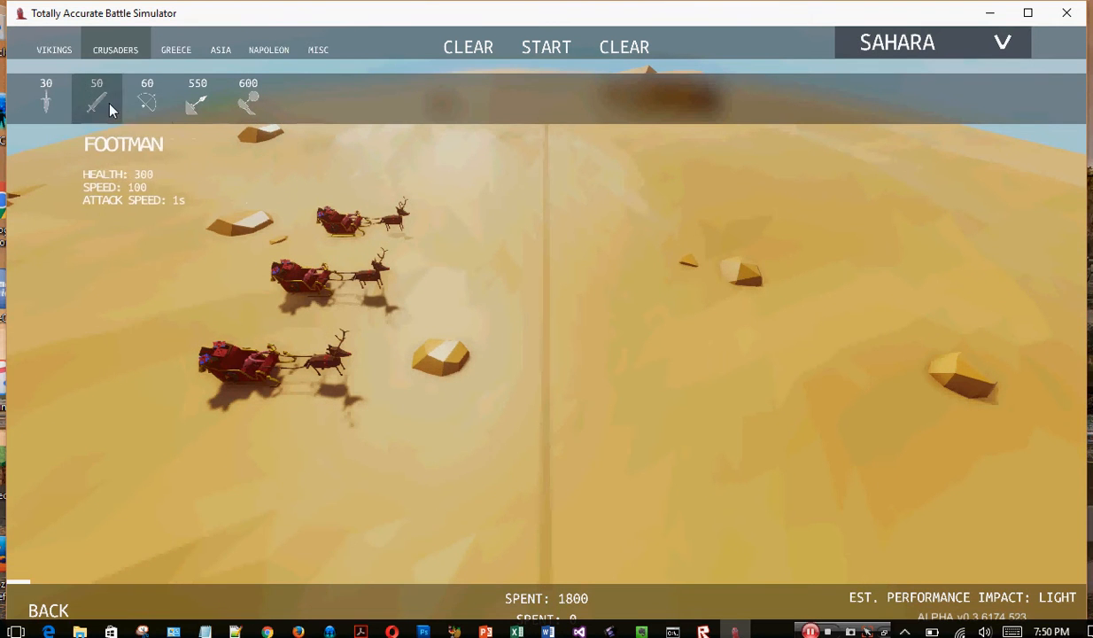
# - Place a soldier and a Catapult on the right side
pyautogui.click(578, 284)
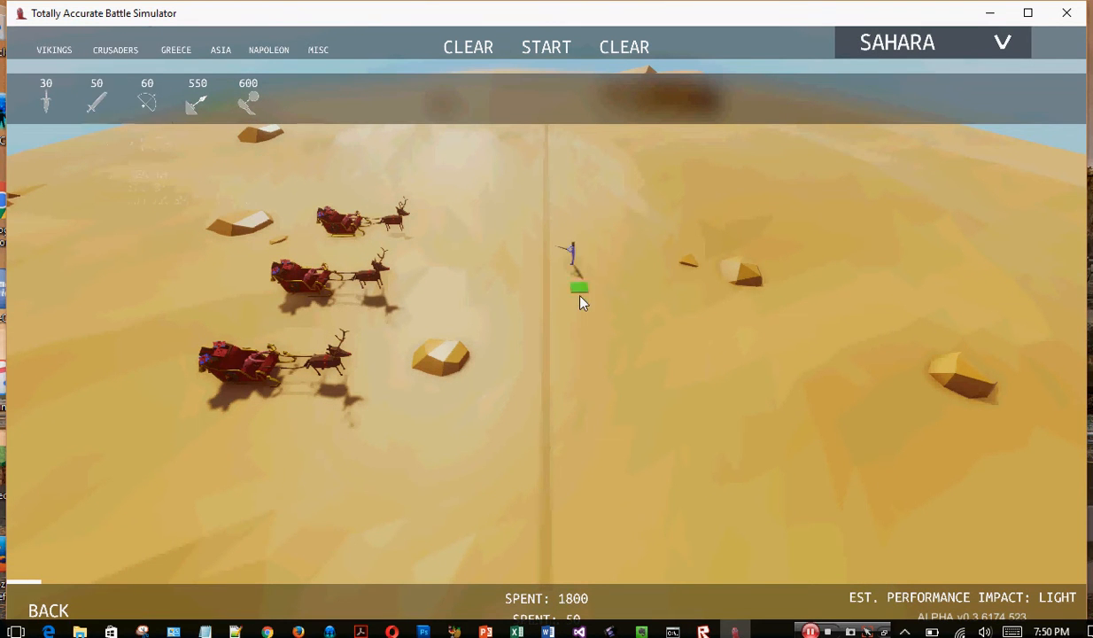
pyautogui.moveTo(248, 97)
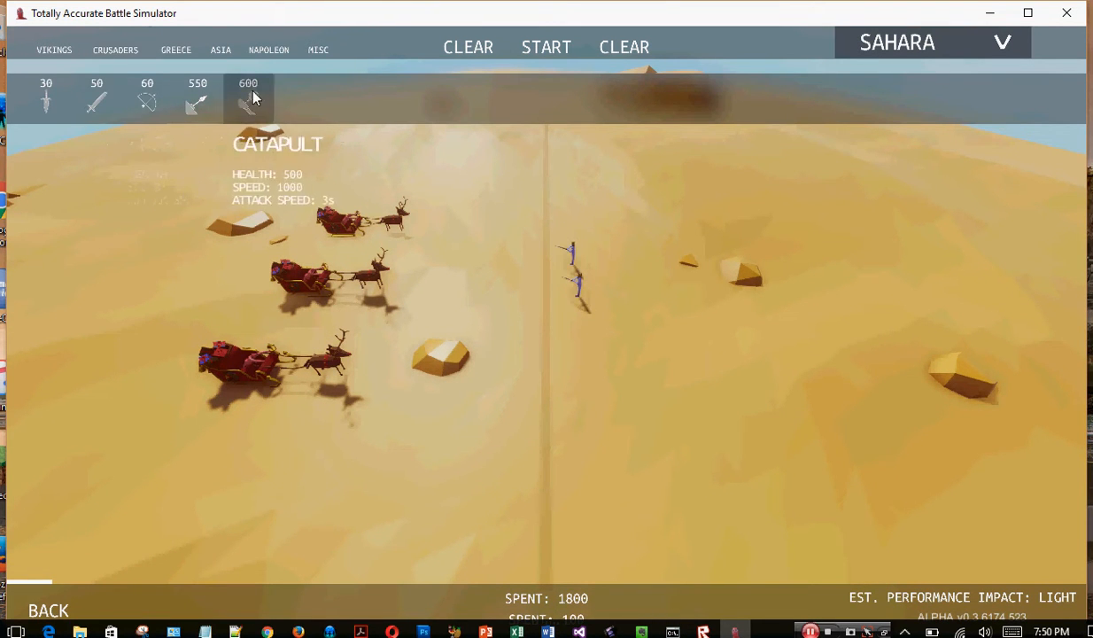
pyautogui.click(655, 310)
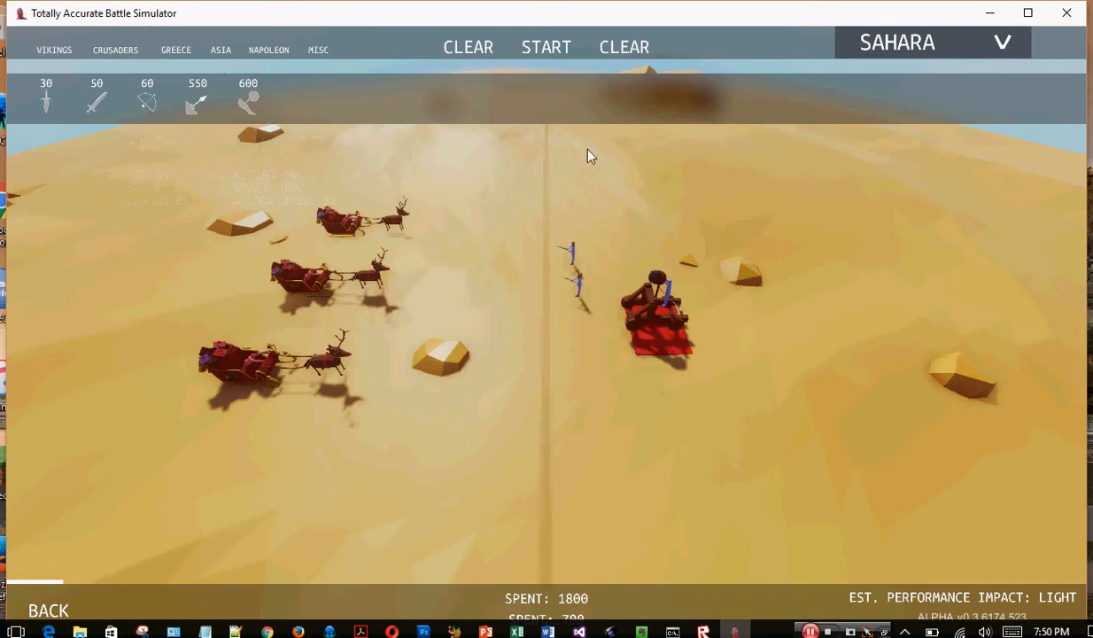
pyautogui.click(545, 47)
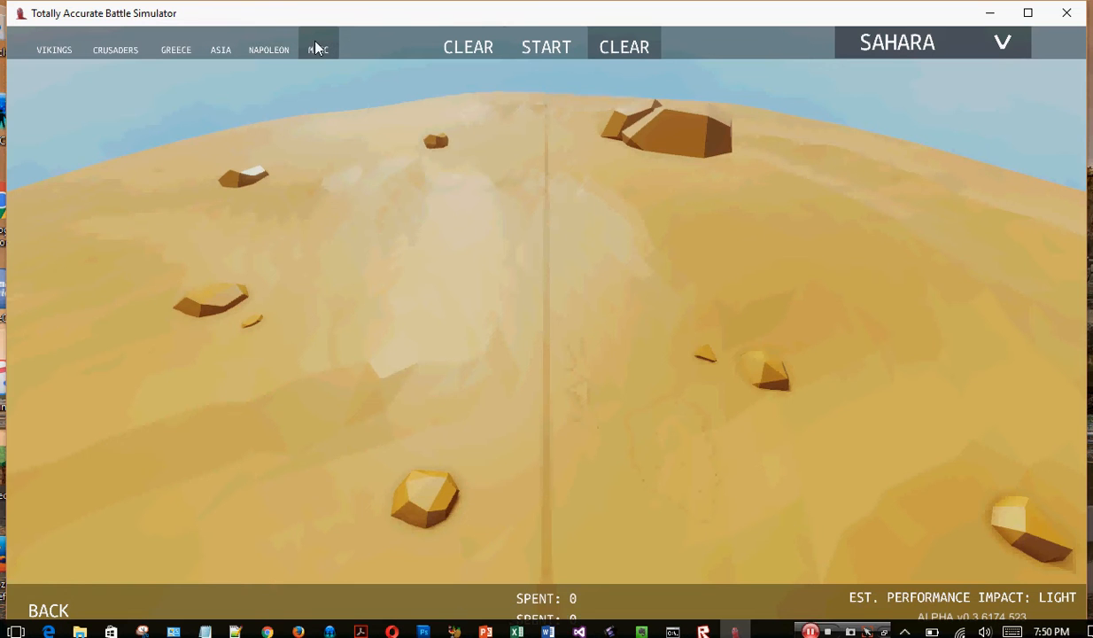
pyautogui.moveTo(343, 189)
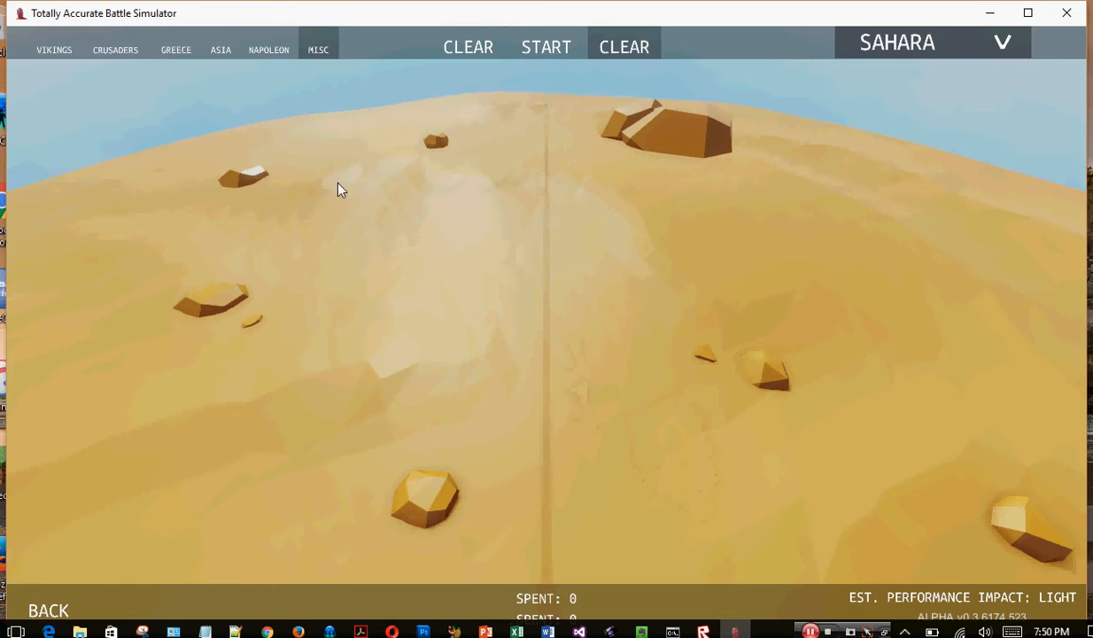
pyautogui.moveTo(336, 270)
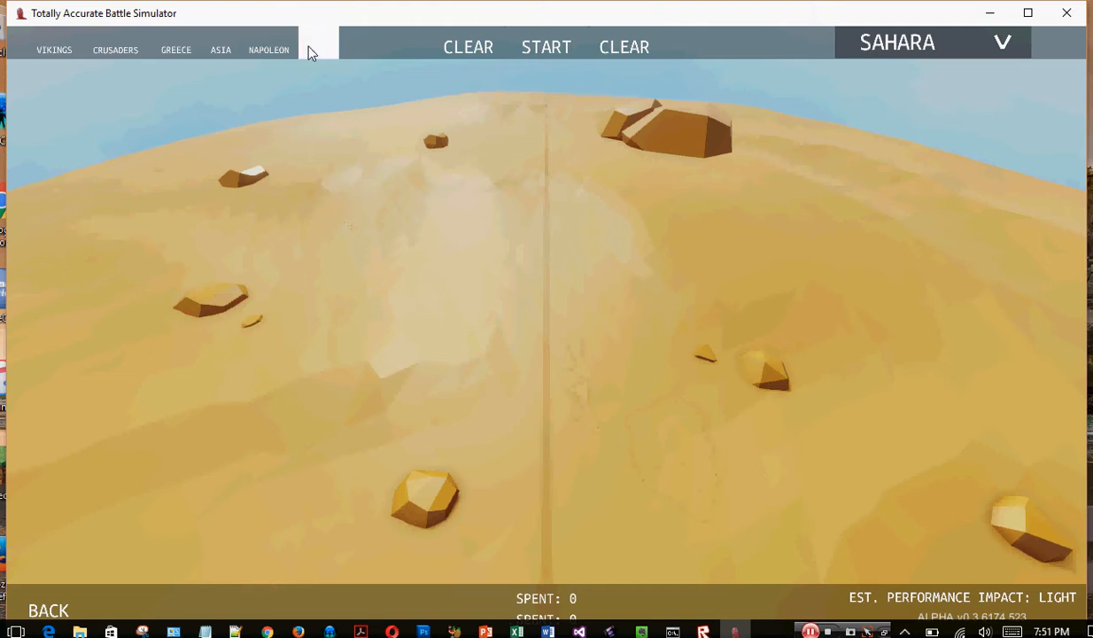
# - From MISC, place six Hillary units on the left and one Trump on the right
pyautogui.click(317, 50)
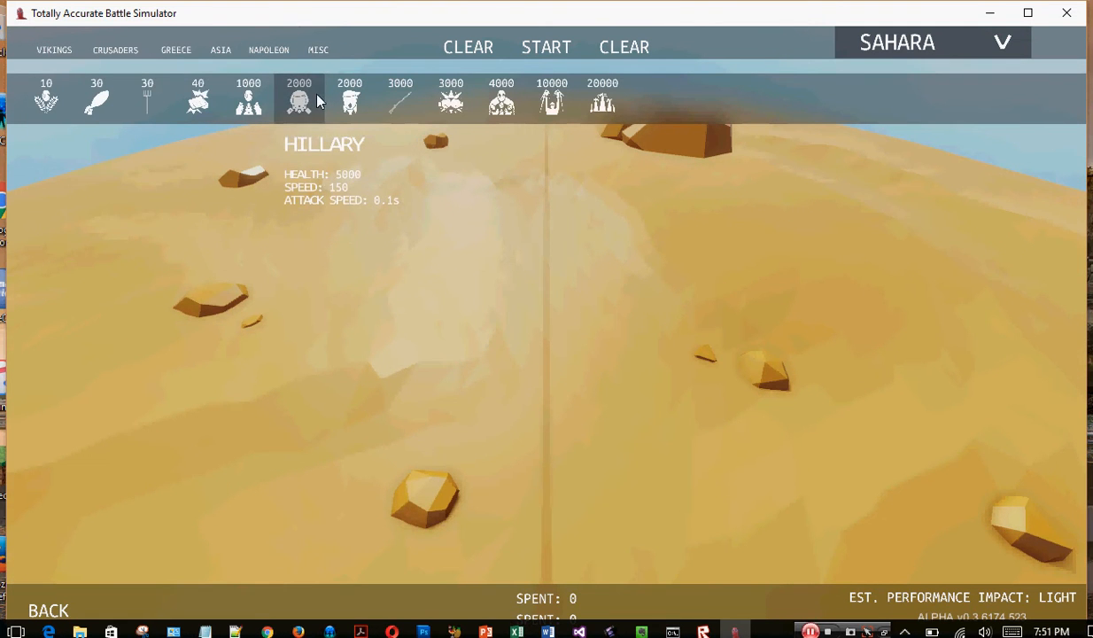
pyautogui.click(347, 335)
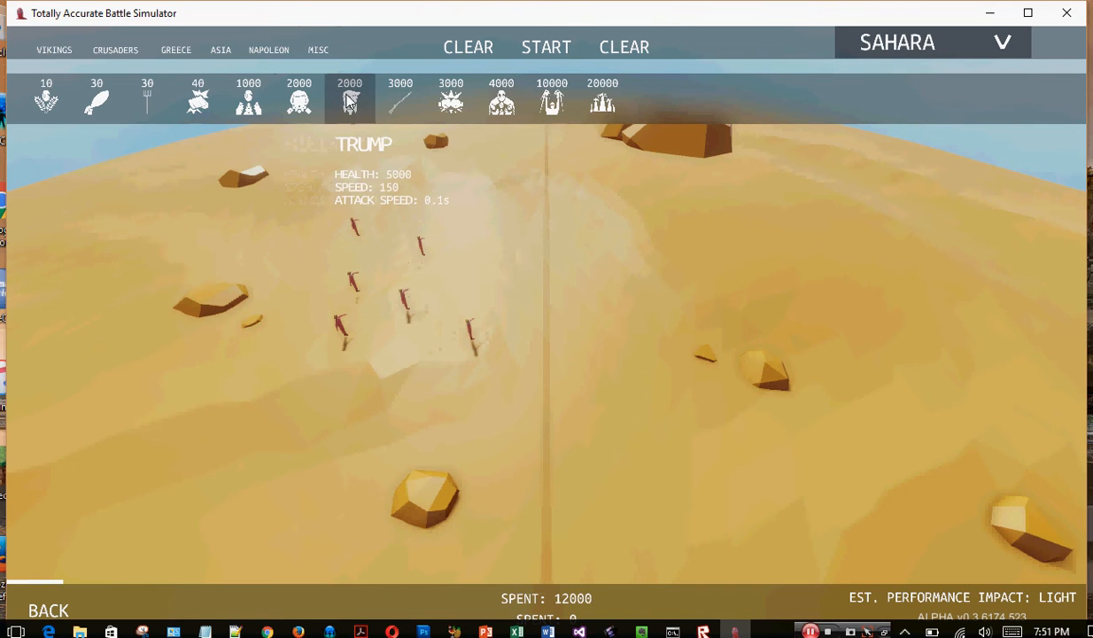
pyautogui.click(624, 332)
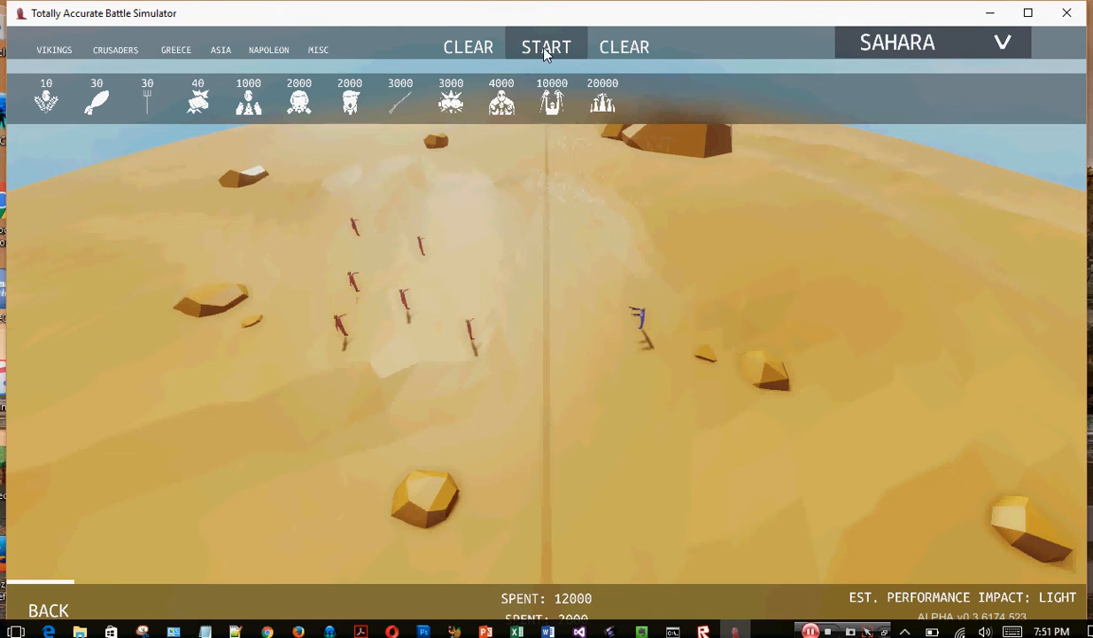
# - Start the six-versus-one battle on the Sahara map (12000 vs 2000)
pyautogui.click(545, 47)
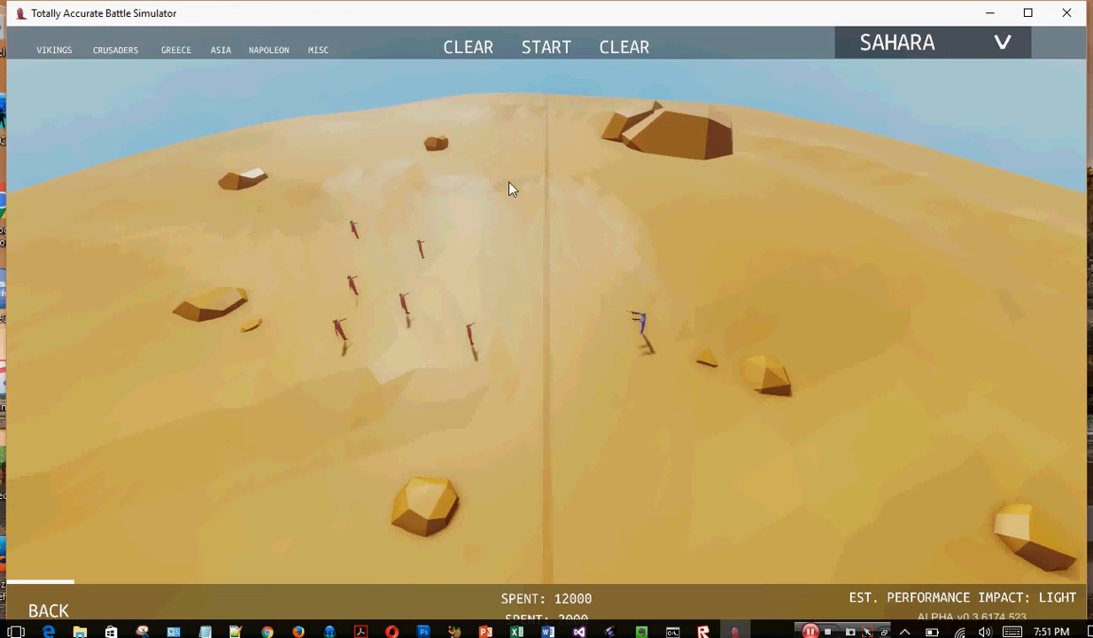
pyautogui.moveTo(722, 95)
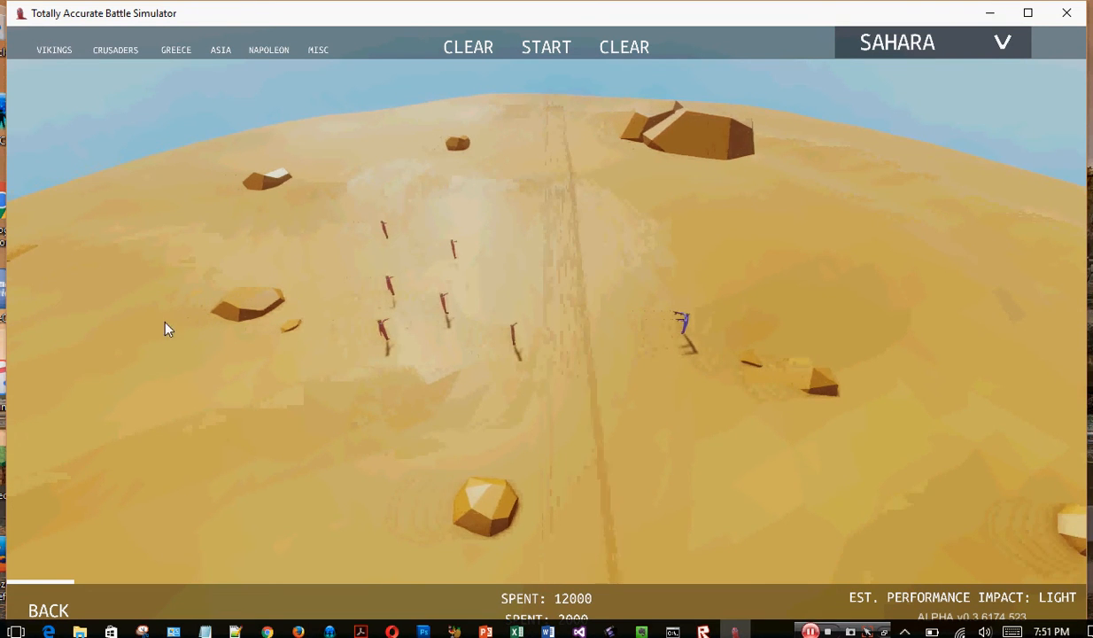
# - Go back to the main menu, then close the game window
pyautogui.click(48, 609)
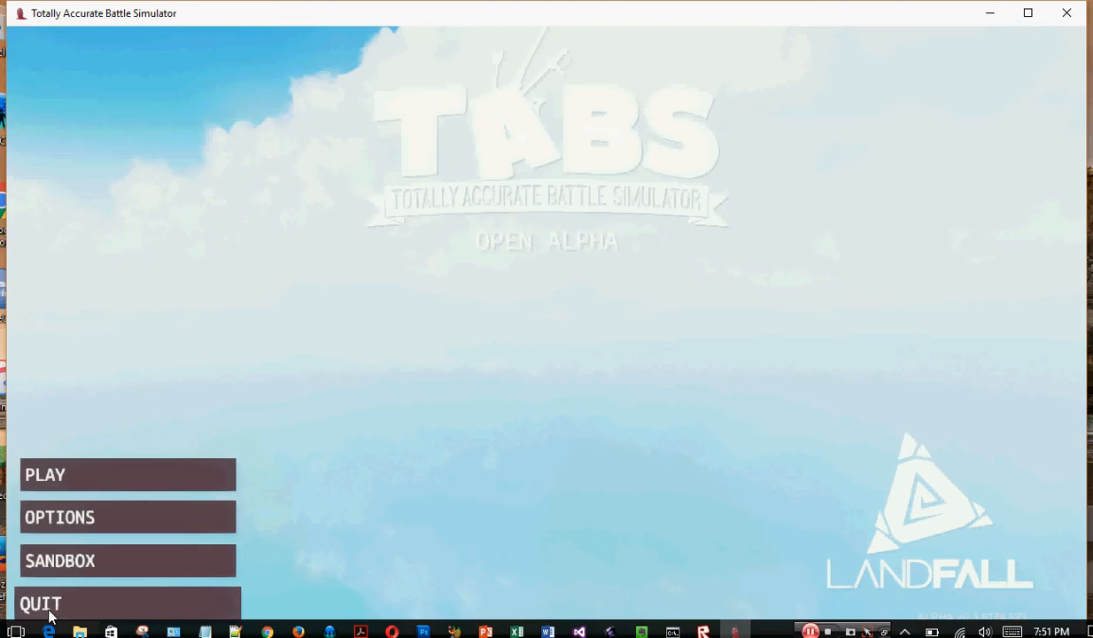
pyautogui.moveTo(571, 305)
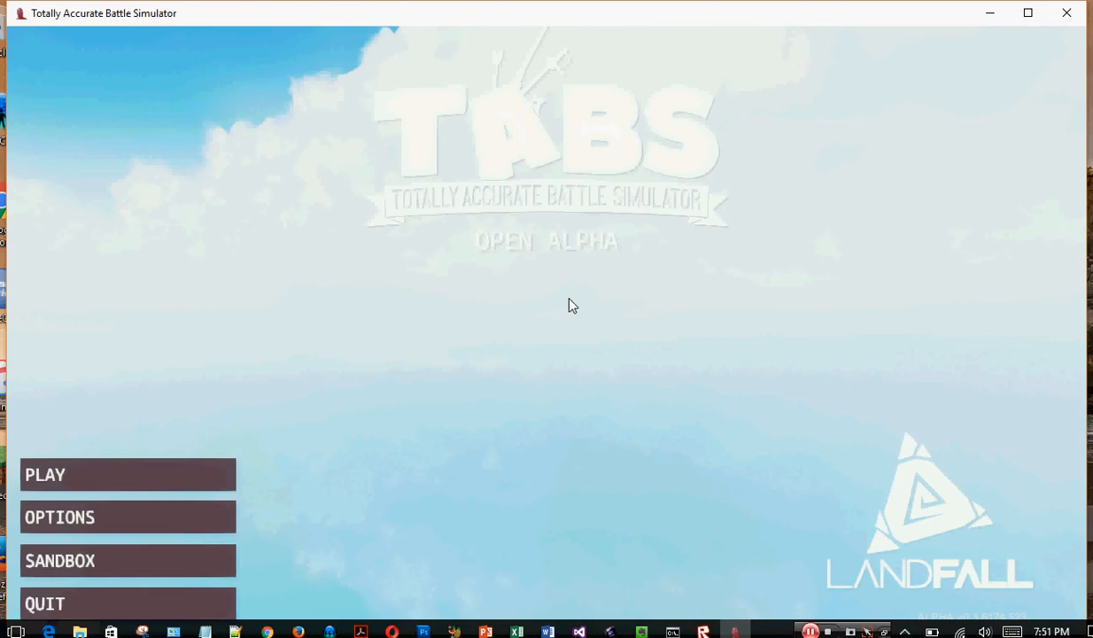
pyautogui.moveTo(534, 313)
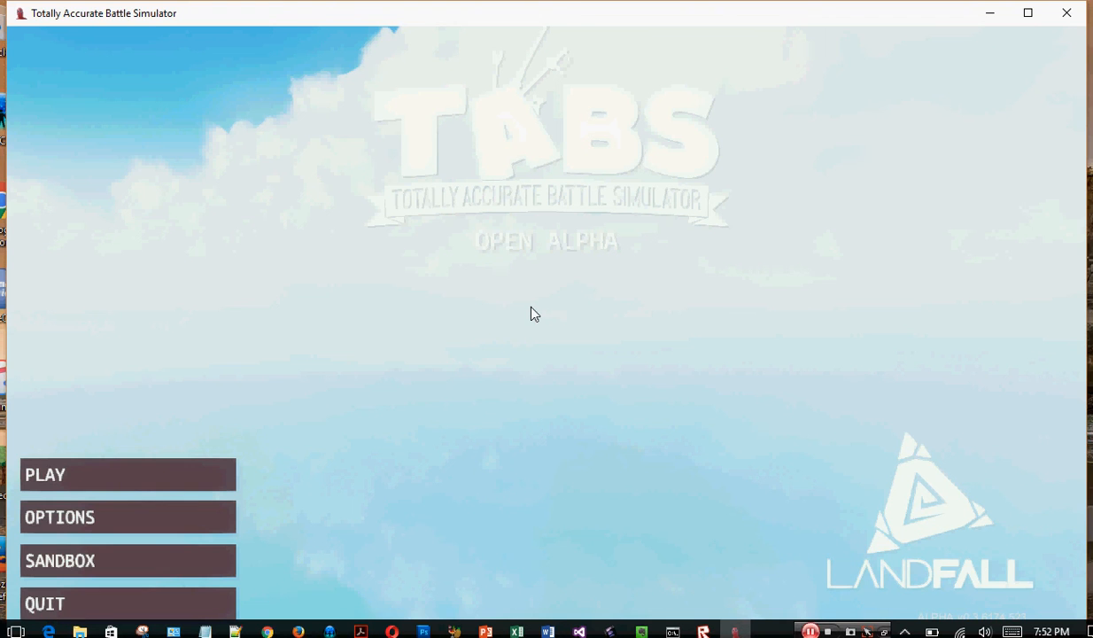
pyautogui.moveTo(759, 152)
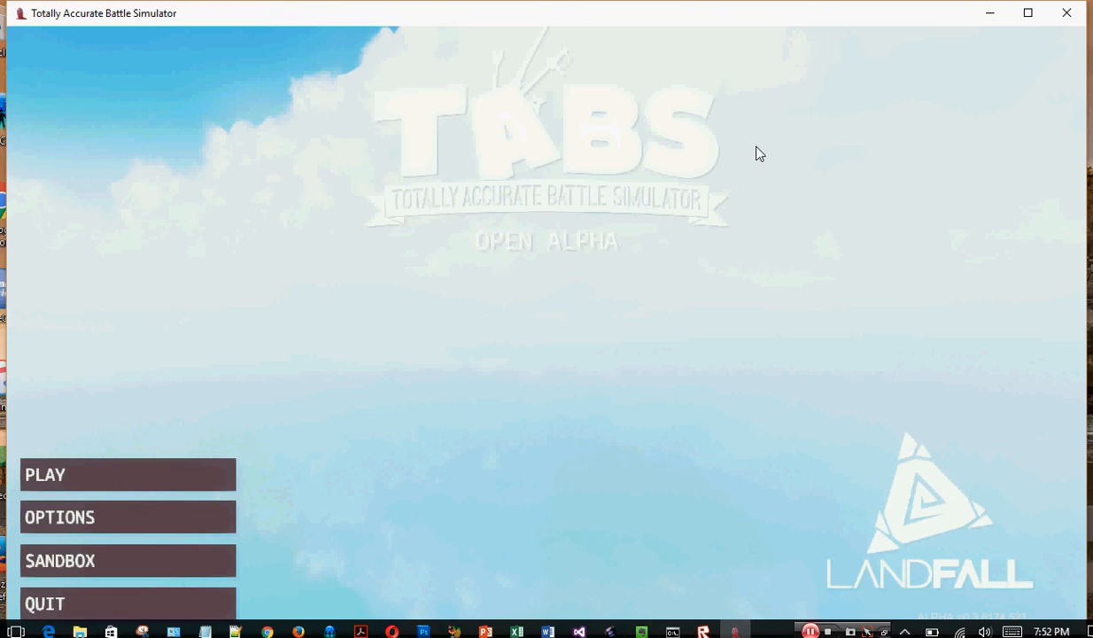
pyautogui.moveTo(1066, 12)
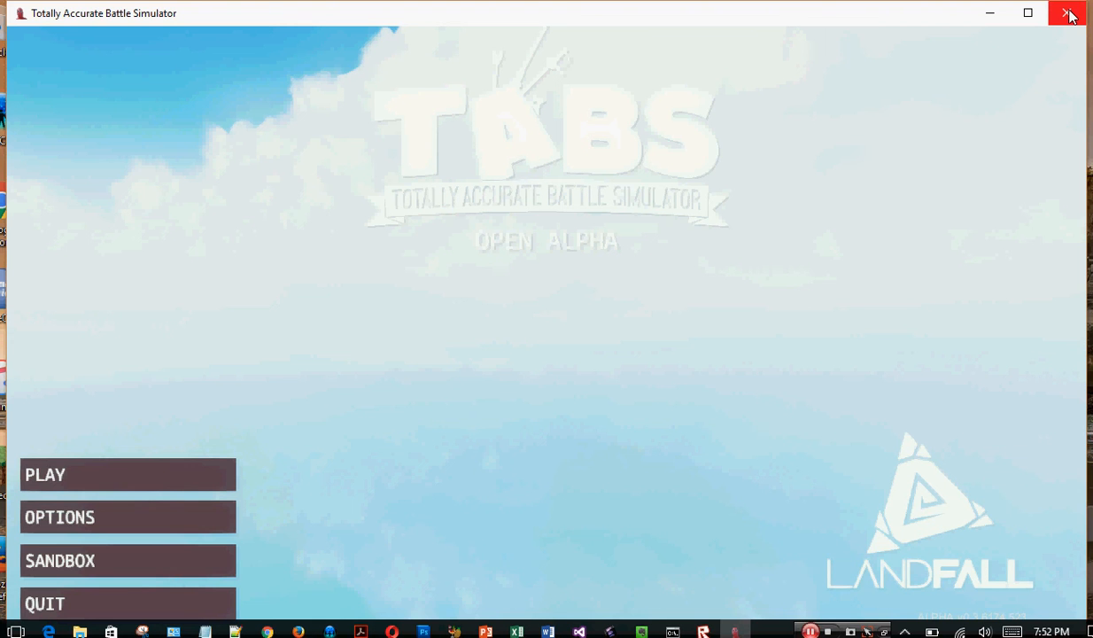
pyautogui.moveTo(1069, 13)
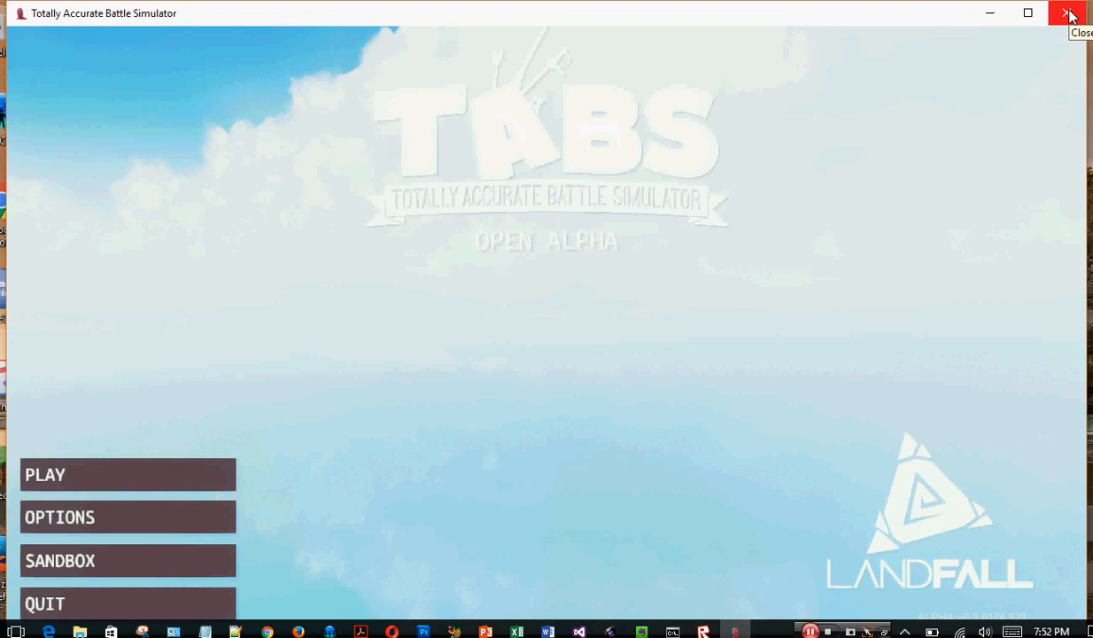
pyautogui.click(1069, 13)
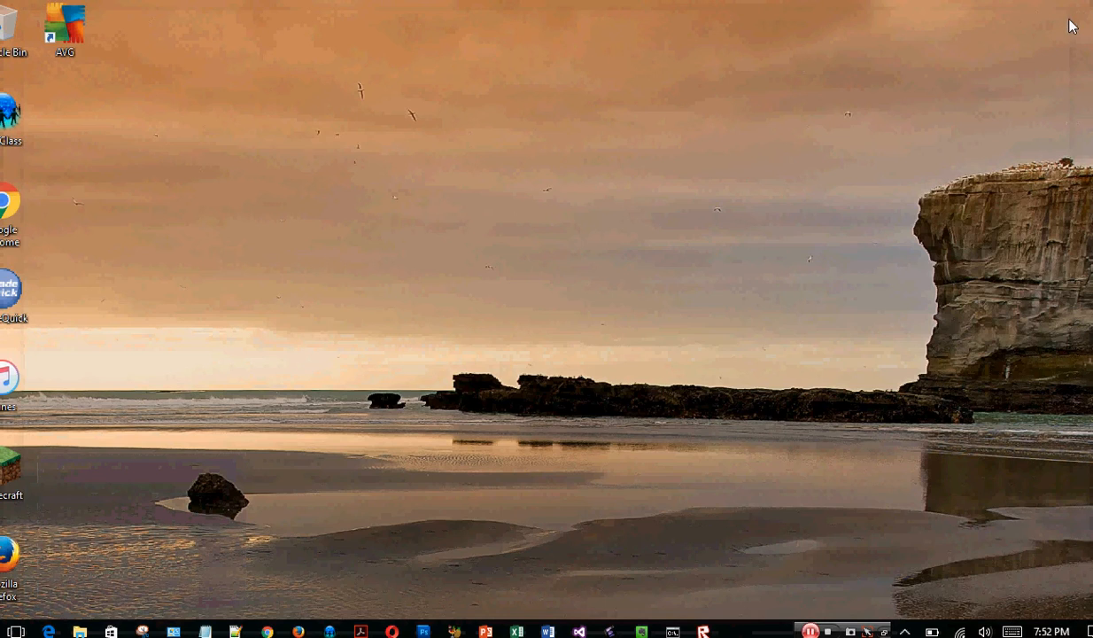
pyautogui.moveTo(793, 629)
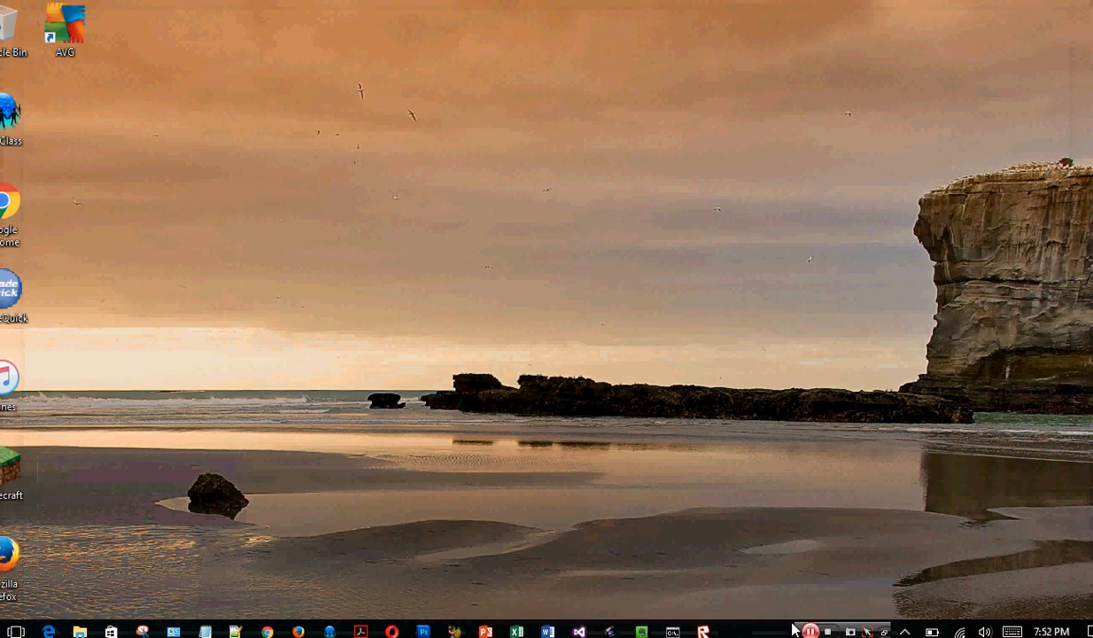